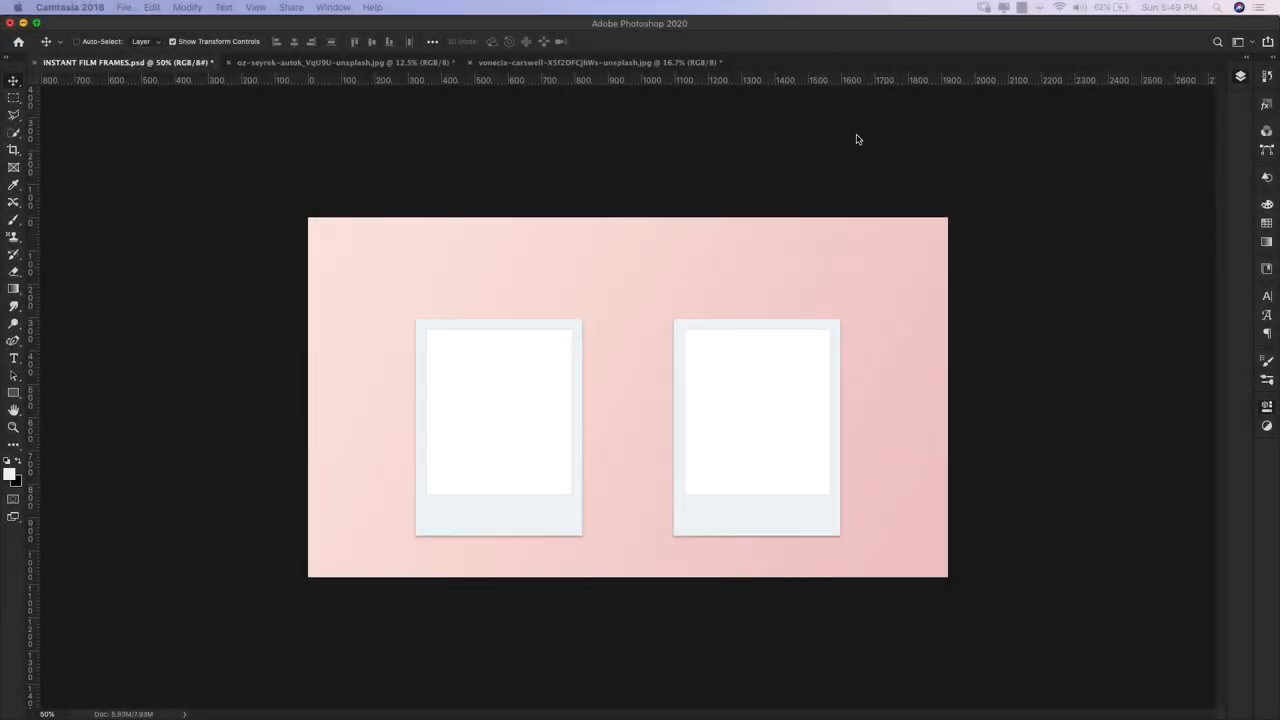
mouse_move(681, 397)
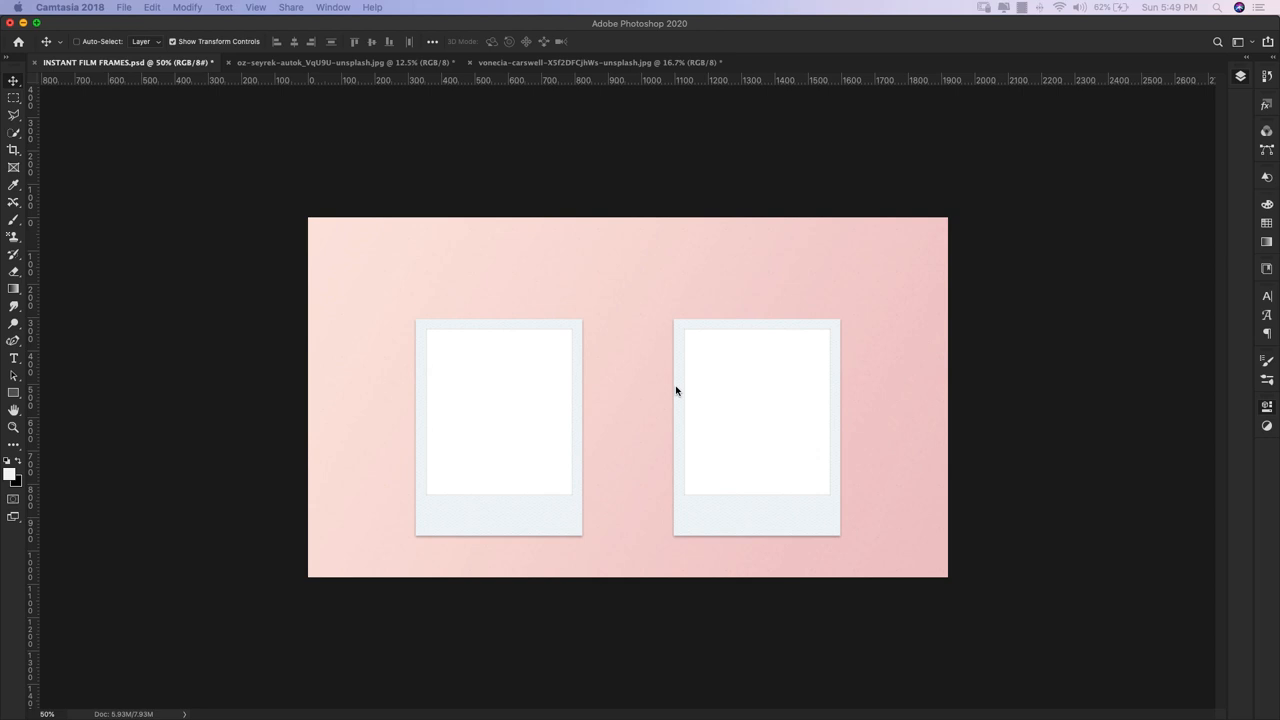
mouse_move(759, 427)
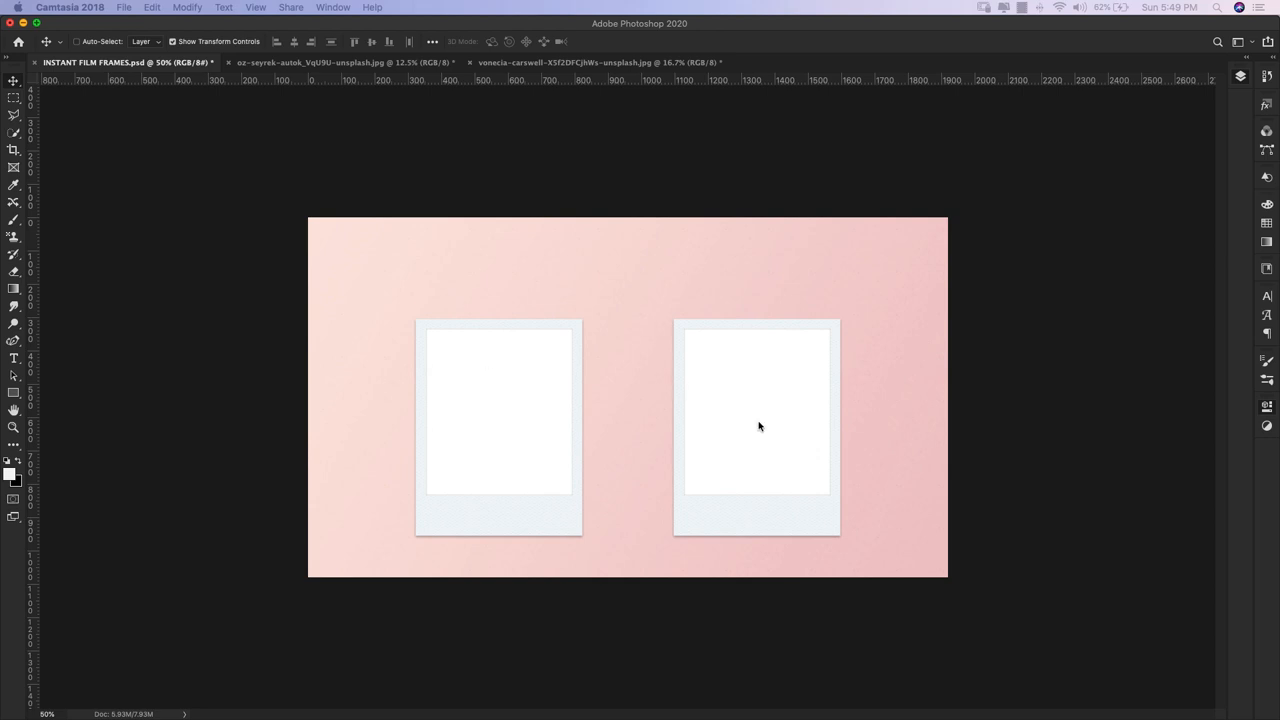
mouse_move(749, 401)
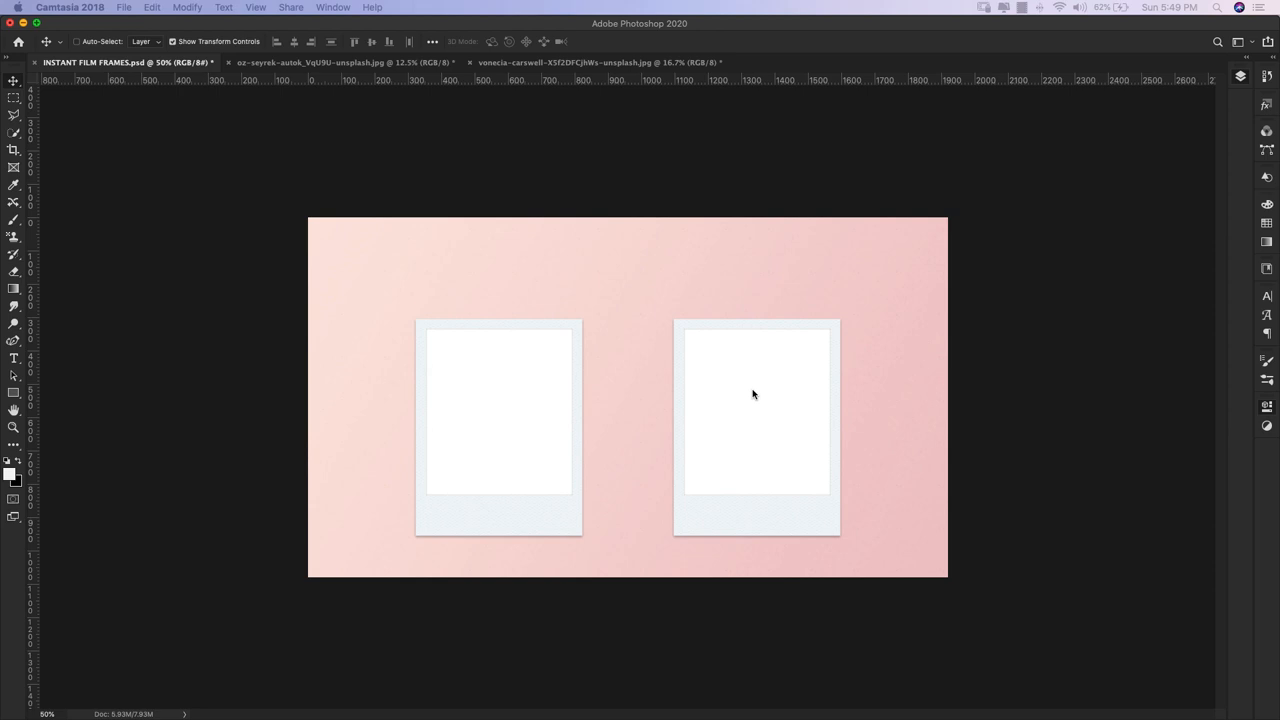
mouse_move(913, 313)
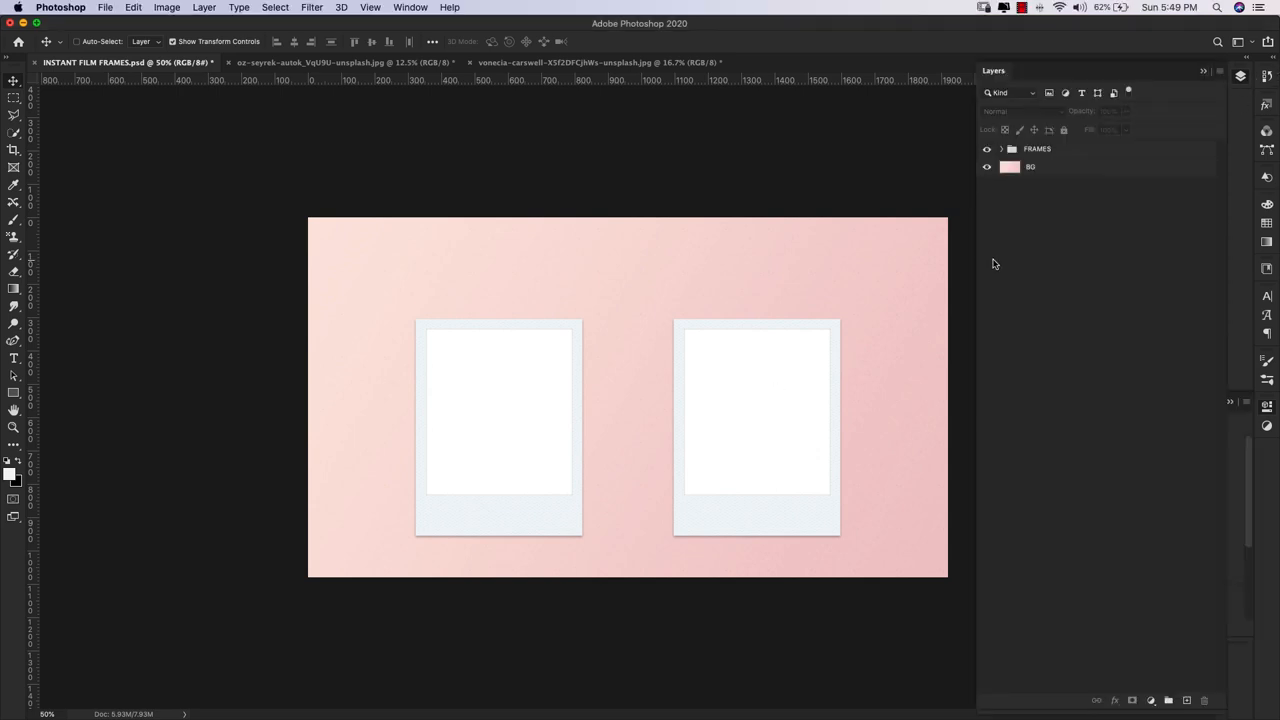
- Expand the FRAMES group and its Frame Two subgroup in the Layers panel
left_click(1001, 148)
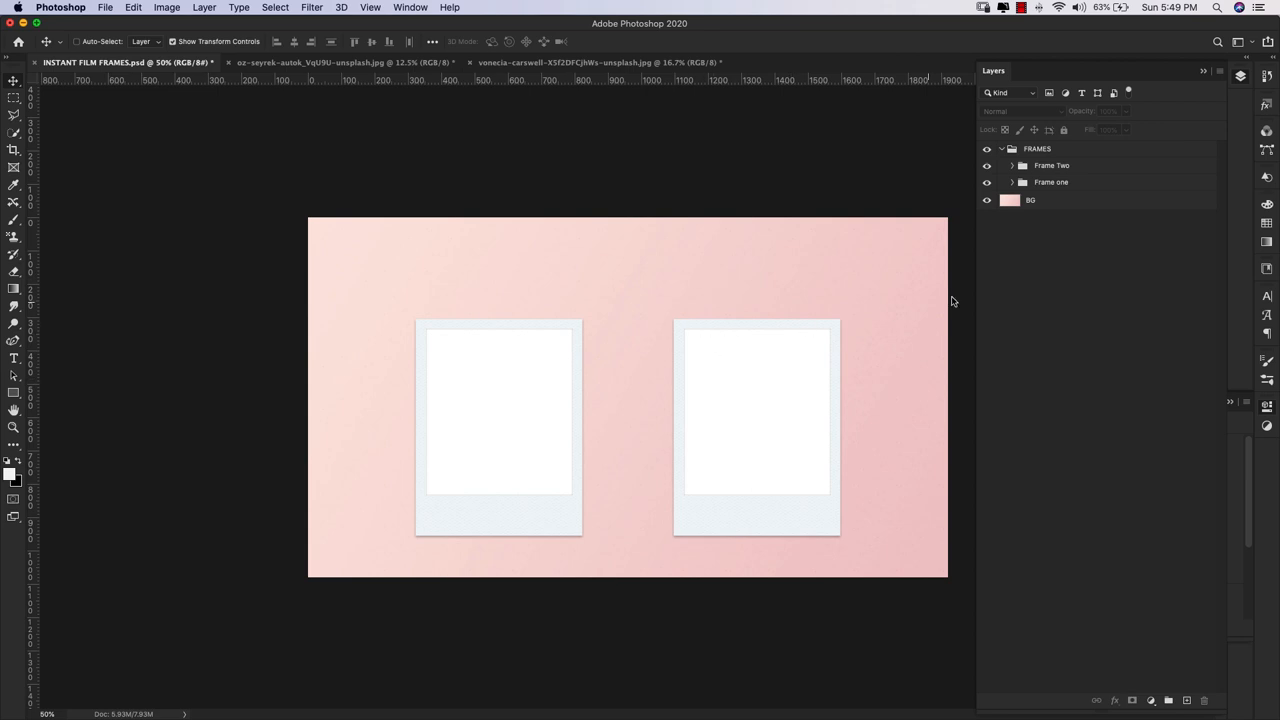
left_click(1010, 165)
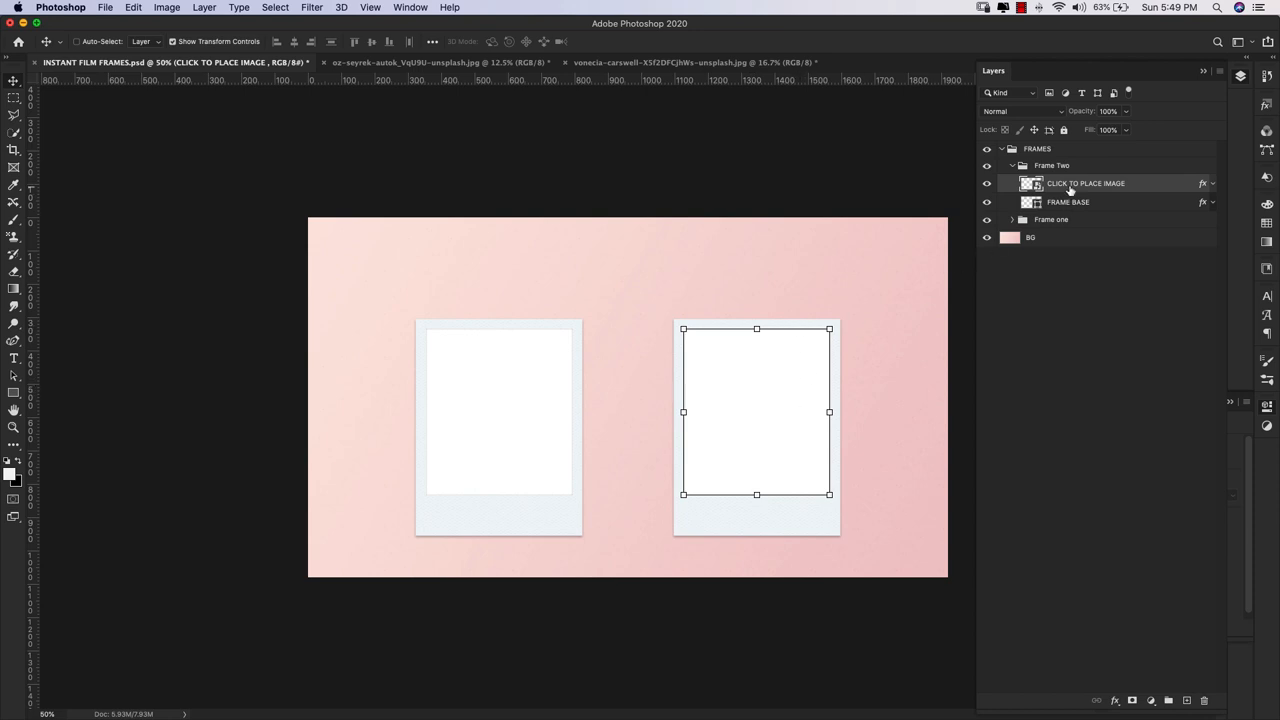
mouse_move(1085, 197)
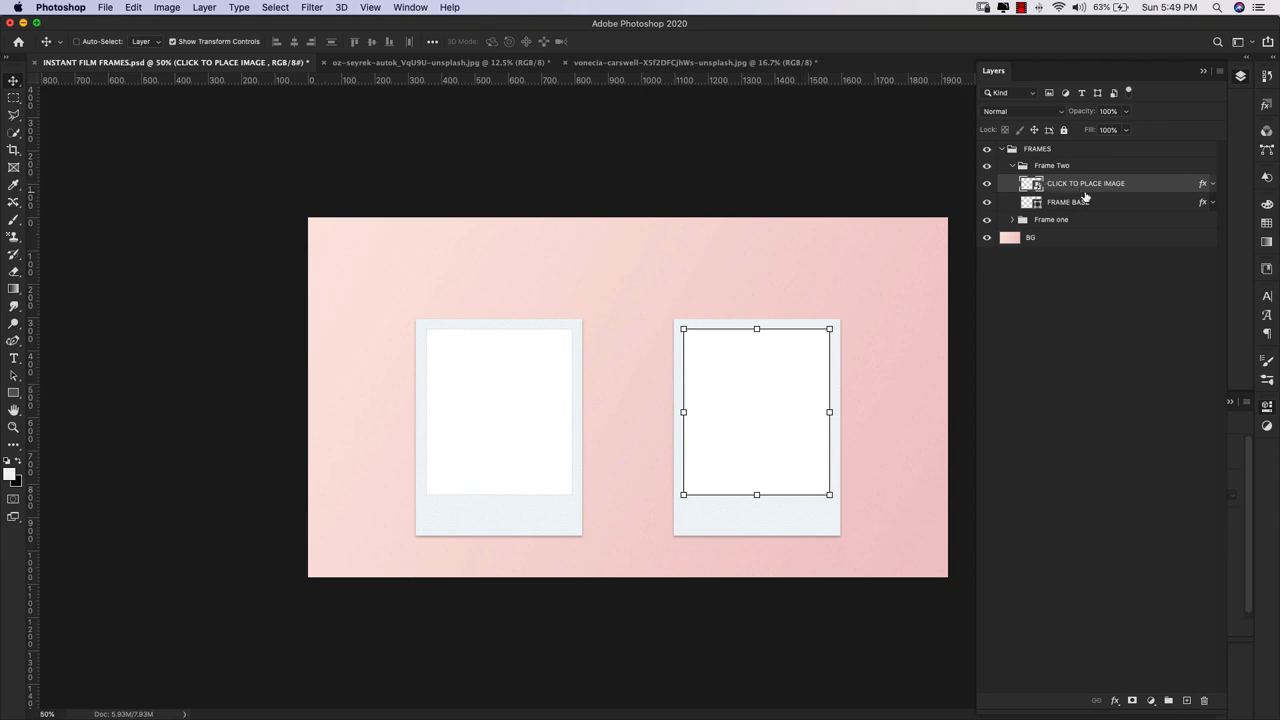
mouse_move(1086, 183)
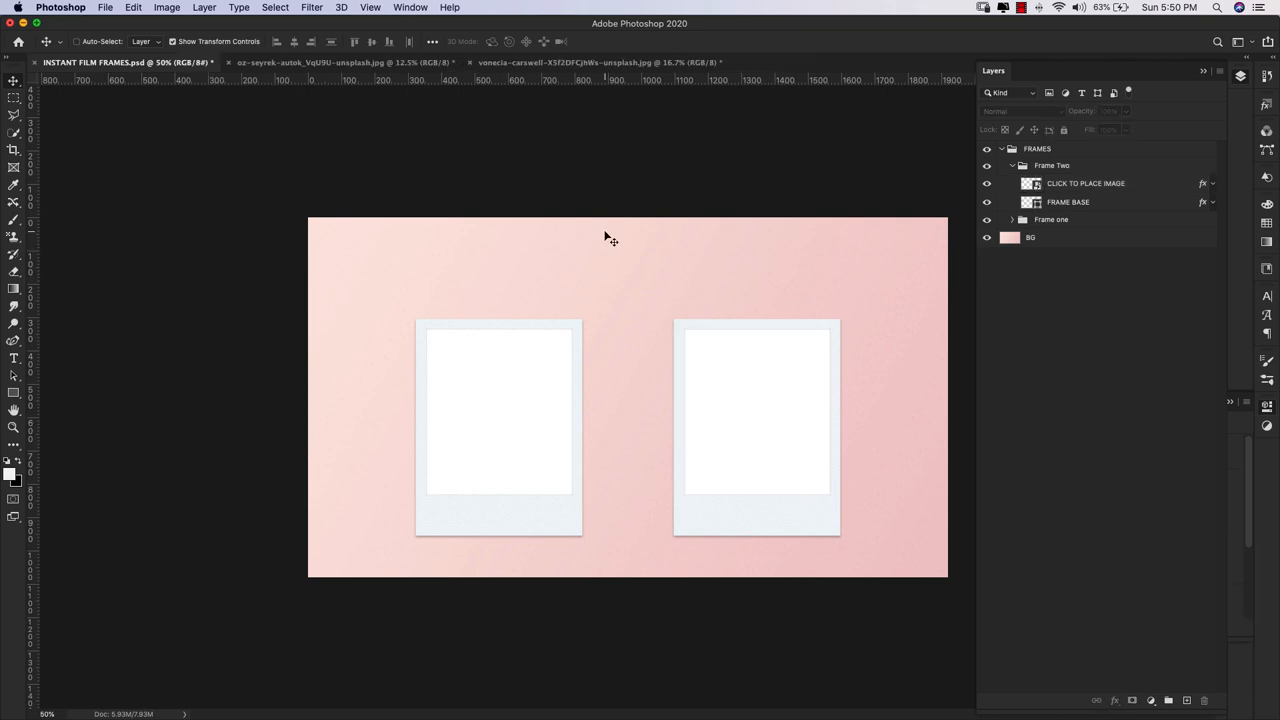
- Make the portrait photo active and show Layer 0's Properties with Quick Actions
left_click(345, 62)
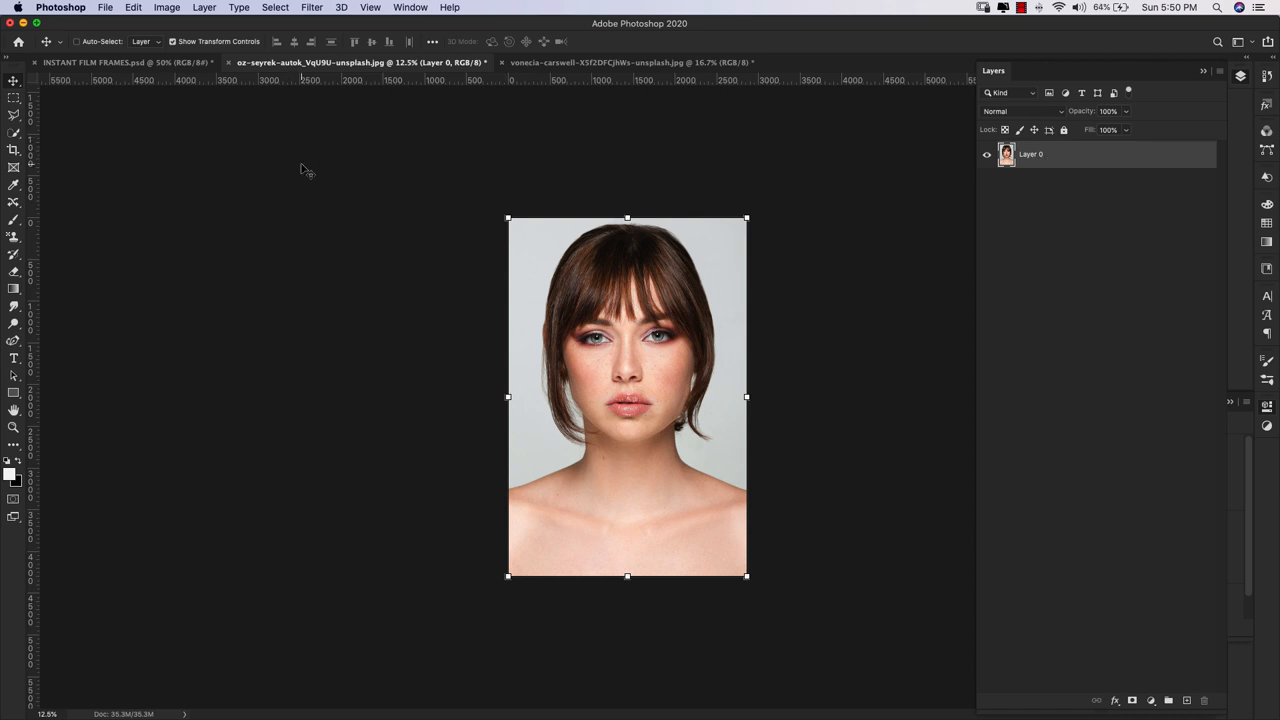
mouse_move(1032, 452)
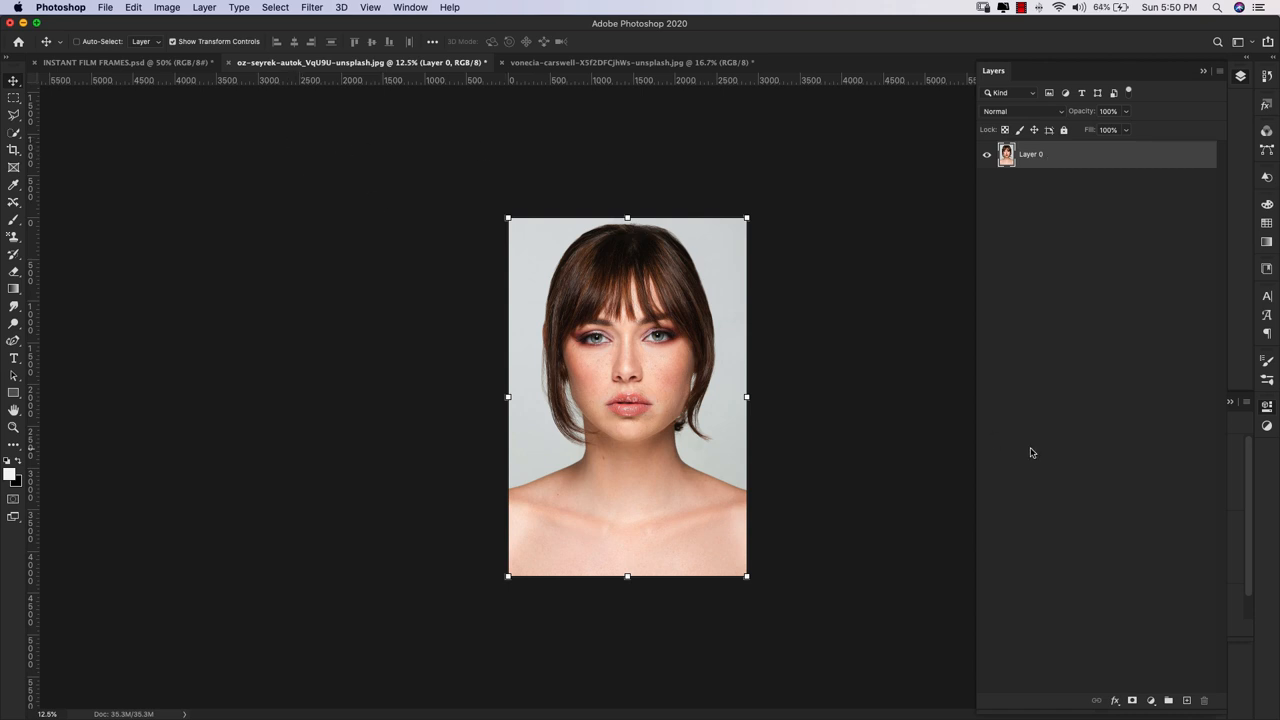
mouse_move(1240, 430)
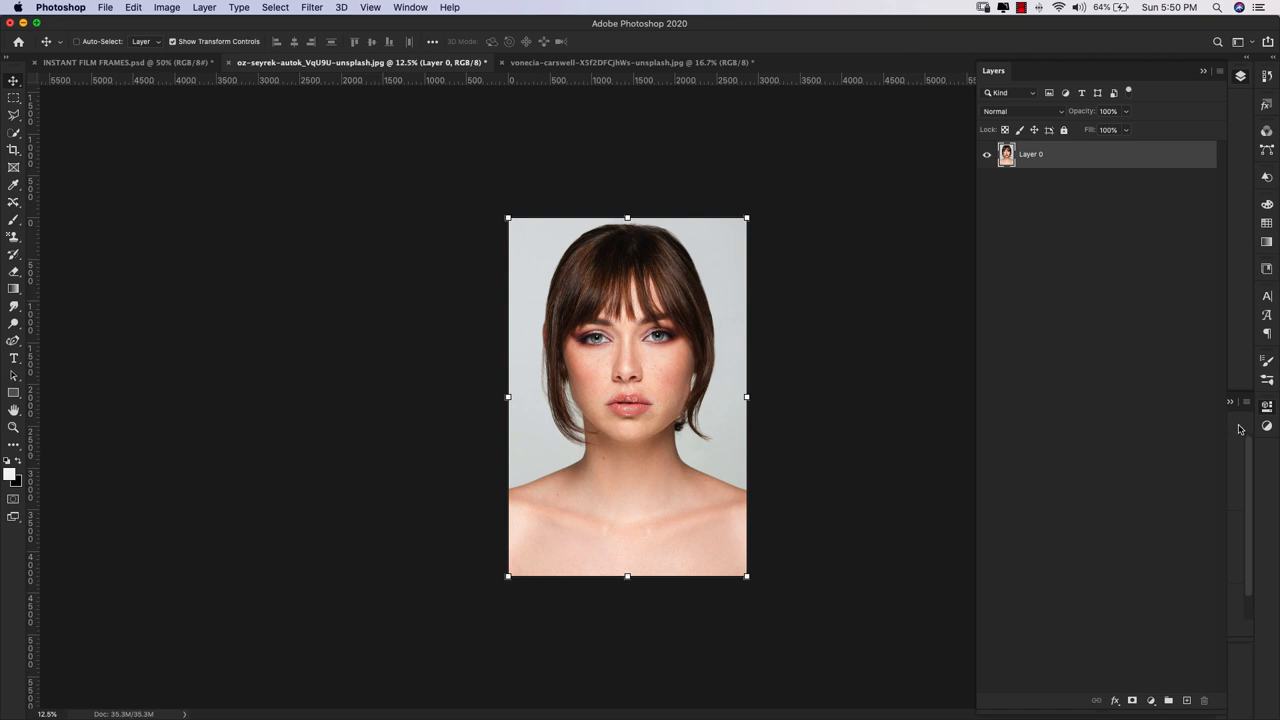
left_click(1267, 406)
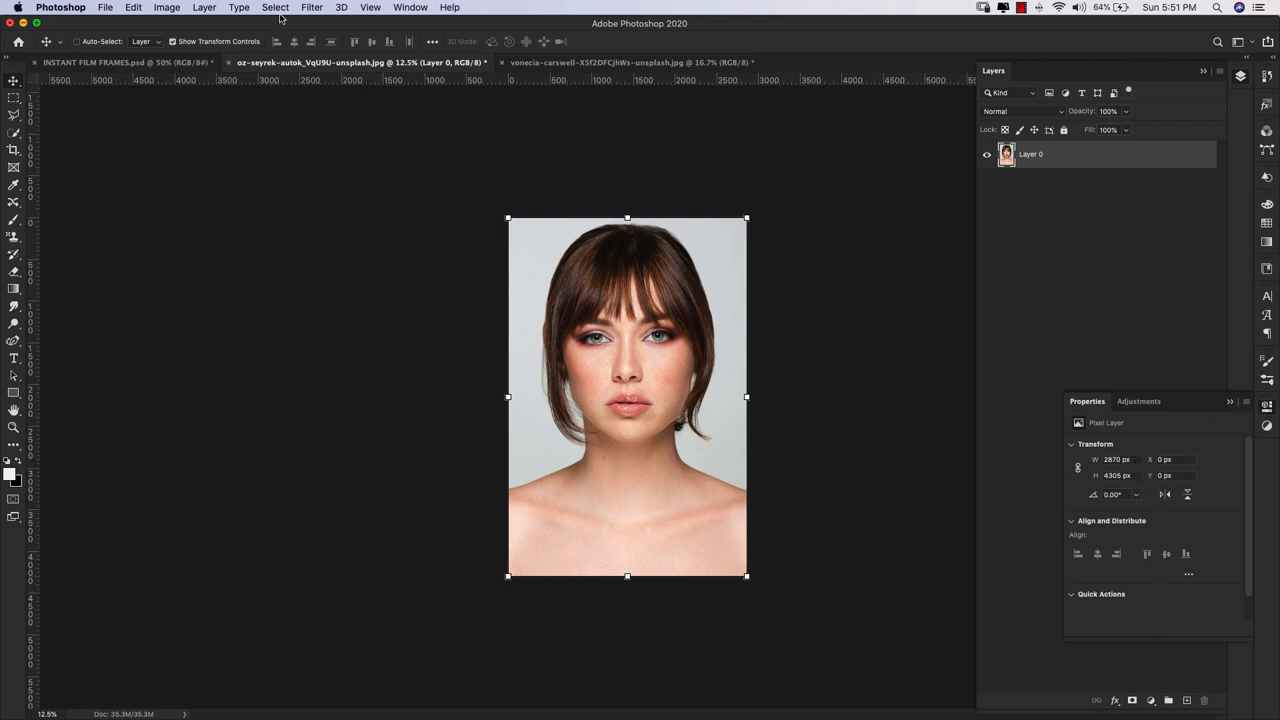
left_click(275, 7)
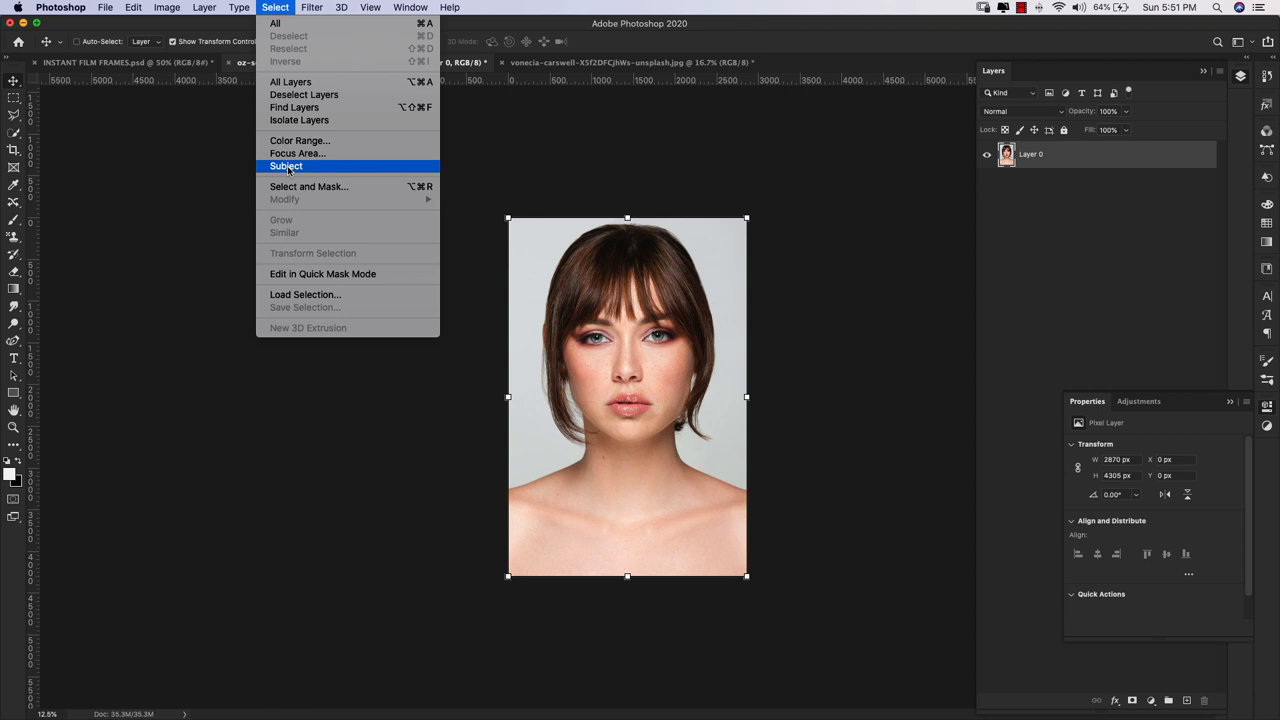
mouse_move(297, 153)
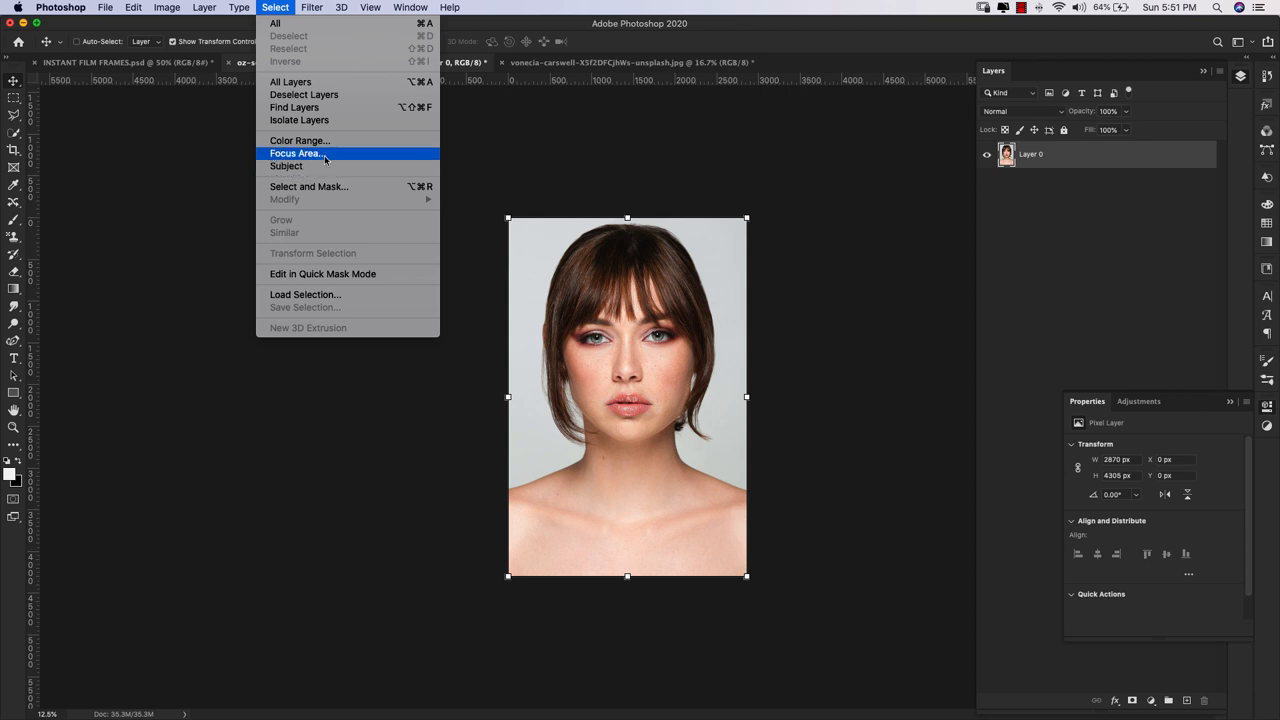
mouse_move(450, 280)
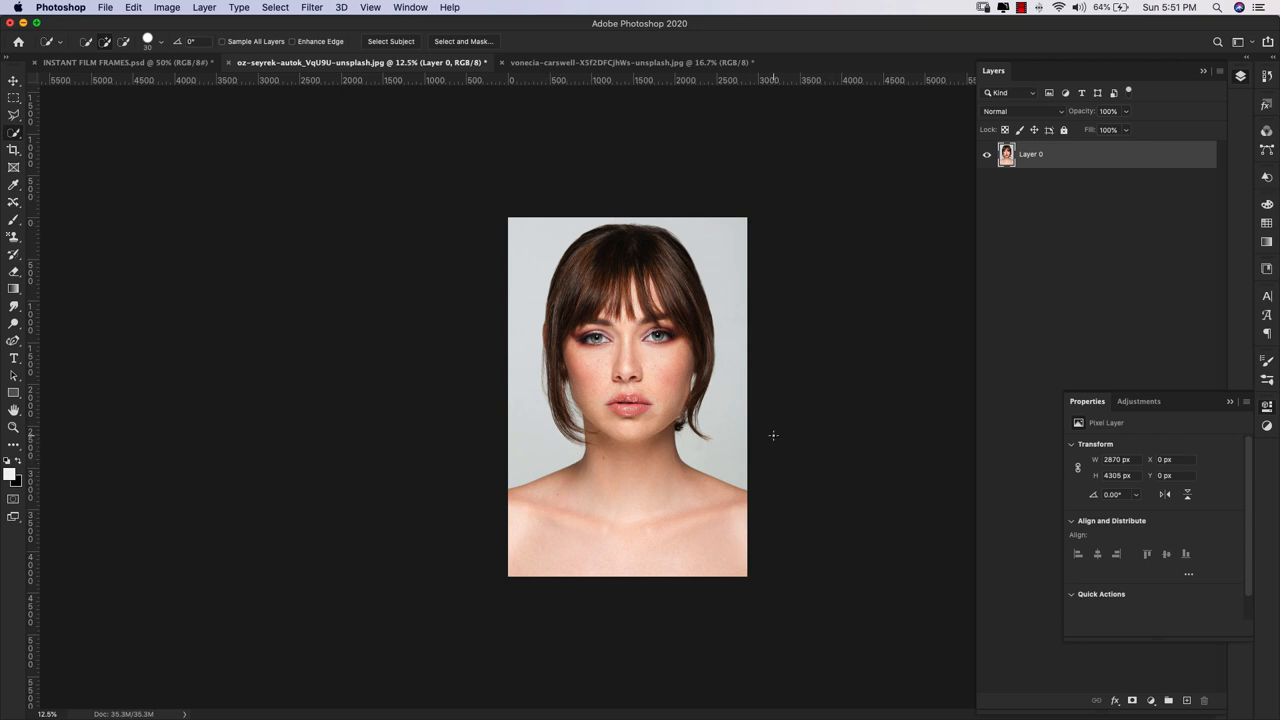
mouse_move(700, 241)
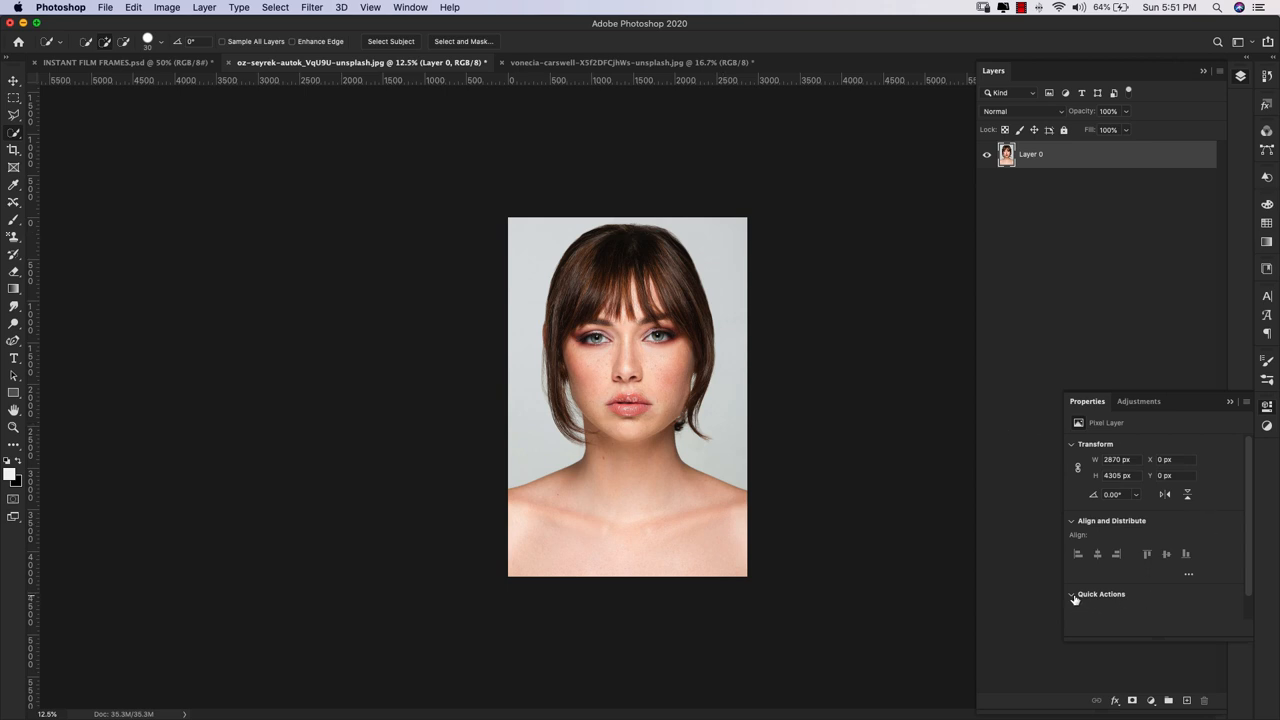
left_click(1072, 594)
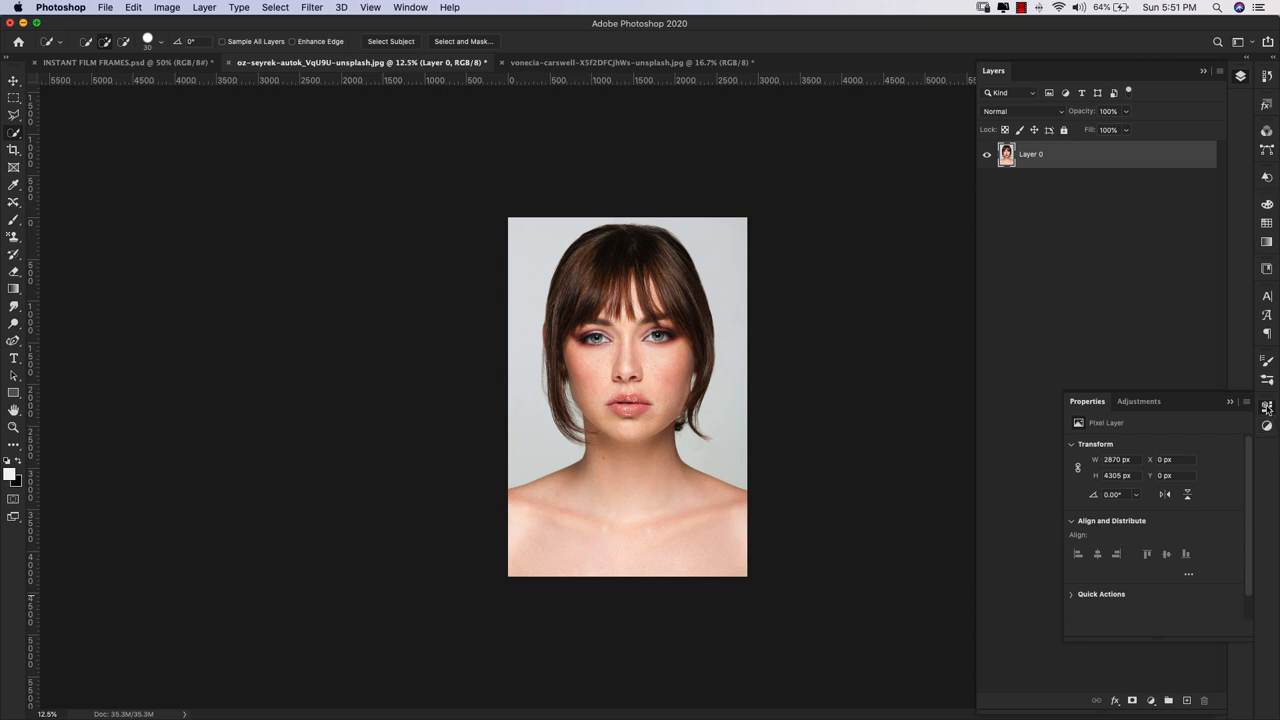
mouse_move(1266, 407)
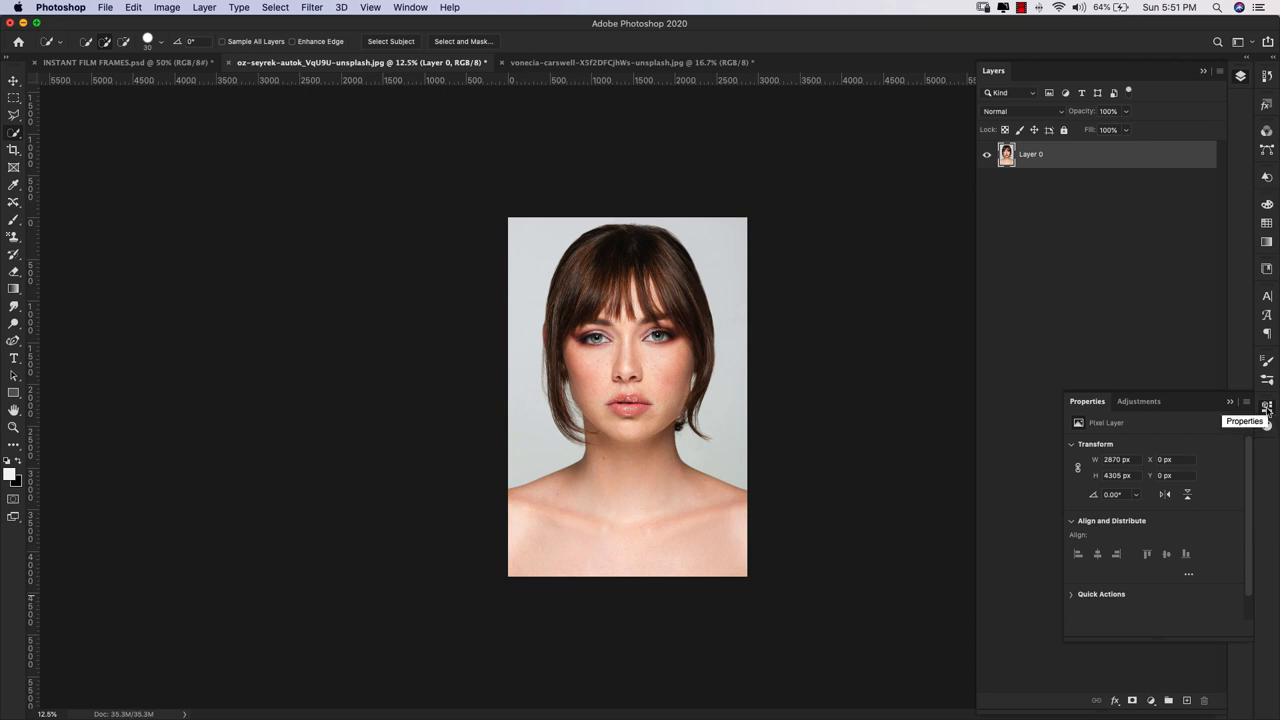
left_click(410, 7)
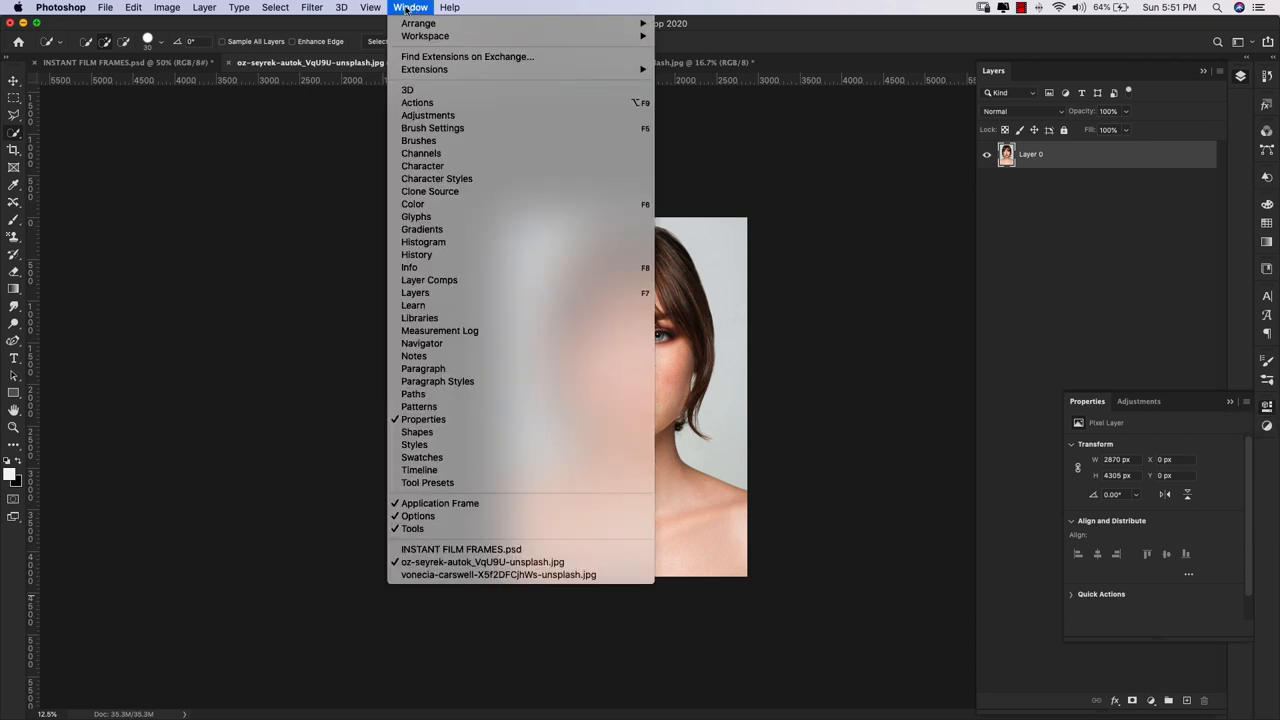
mouse_move(414, 444)
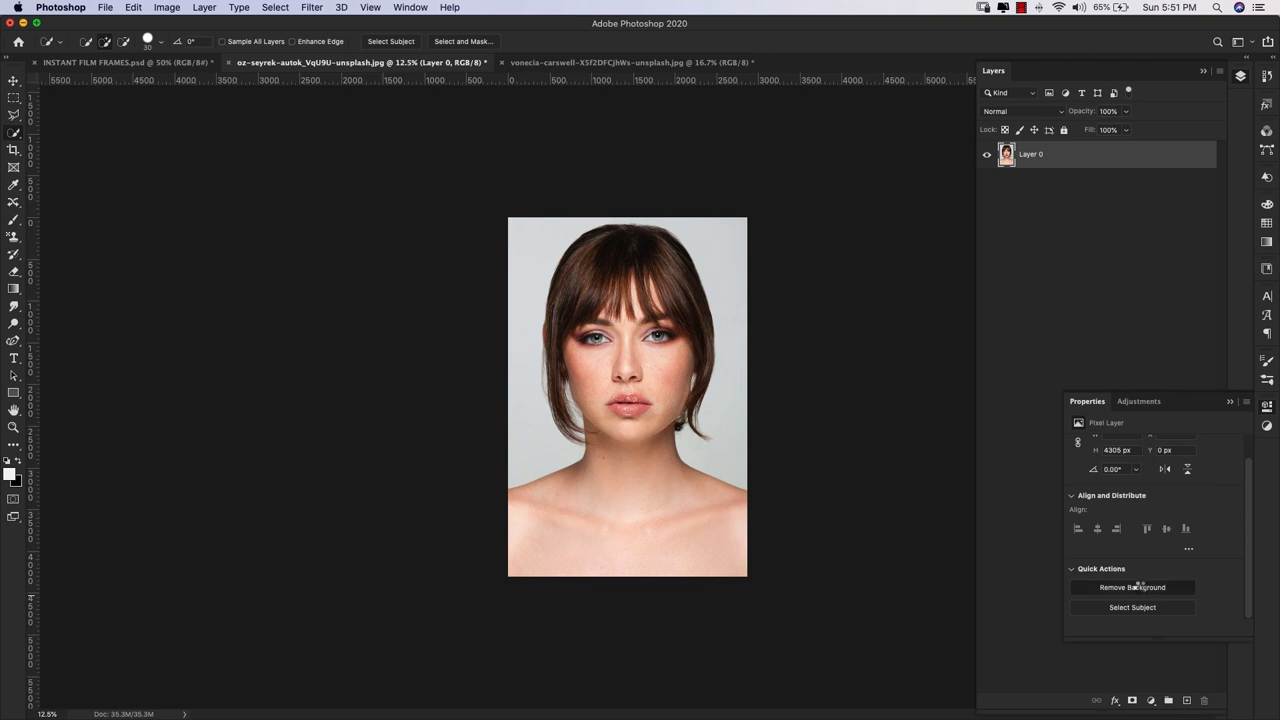
- Remove the portrait's grey background and add a new backdrop layer
left_click(1132, 587)
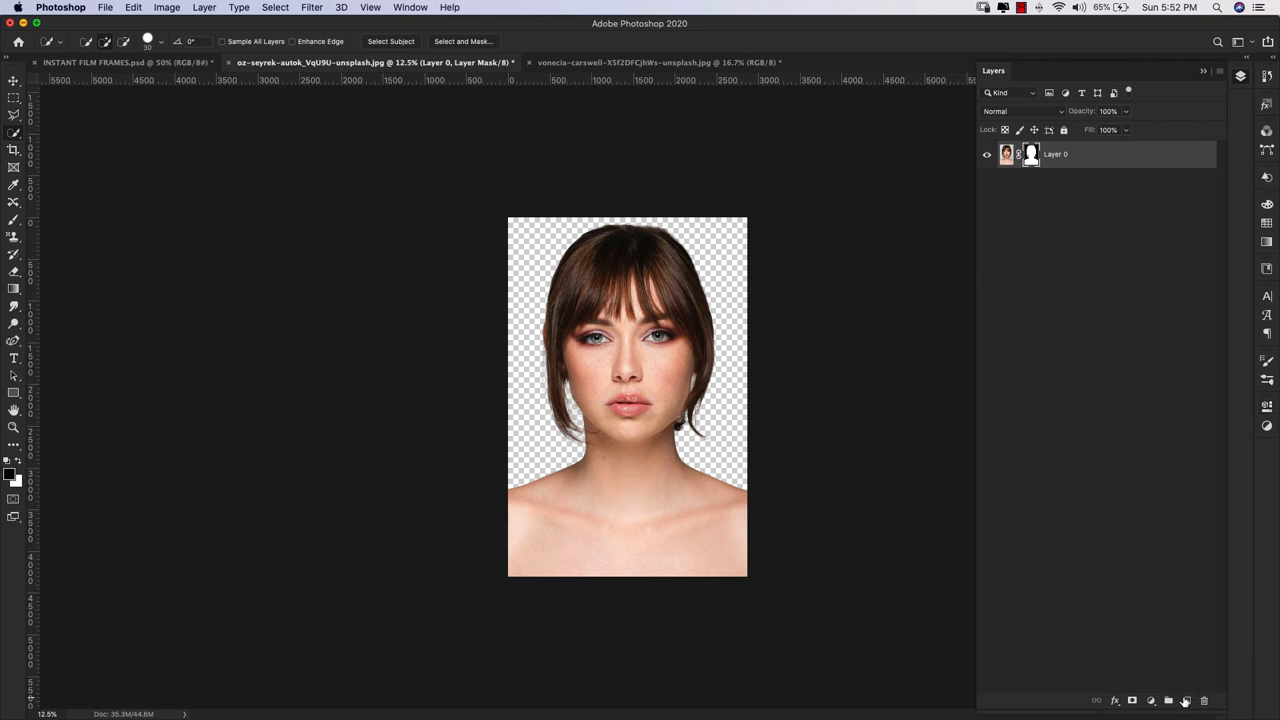
left_click(1168, 700)
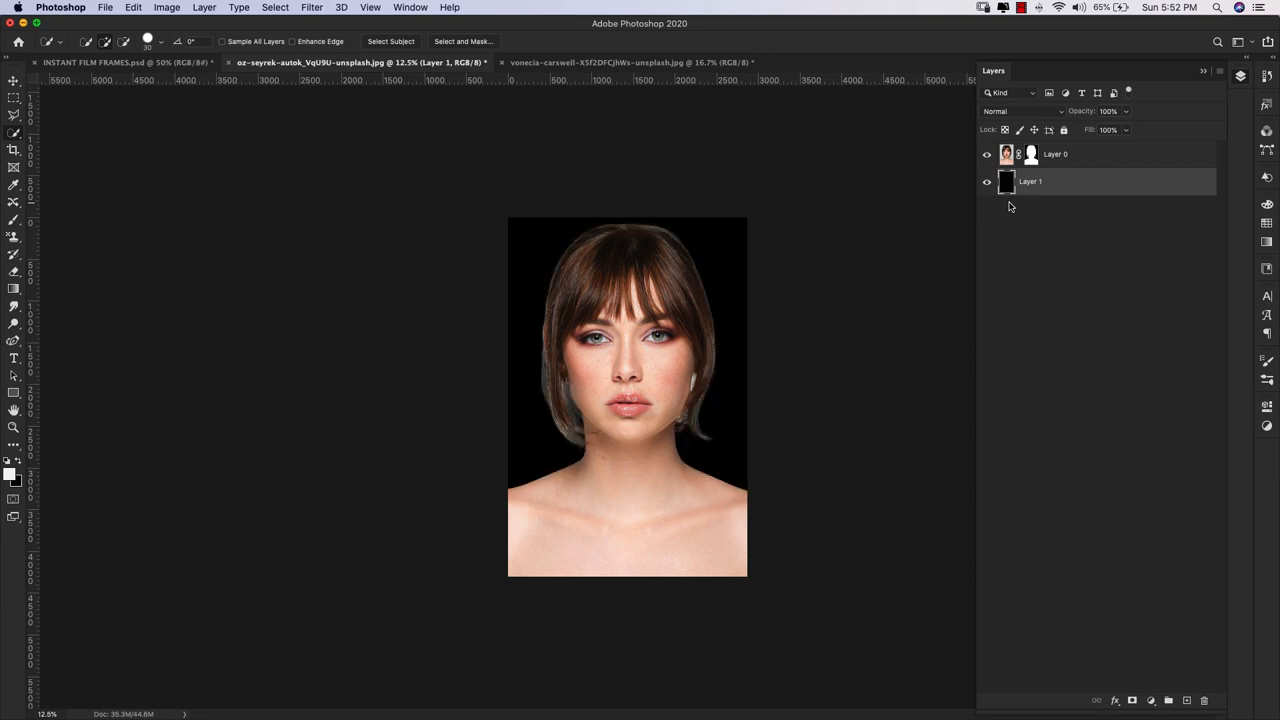
mouse_move(544, 420)
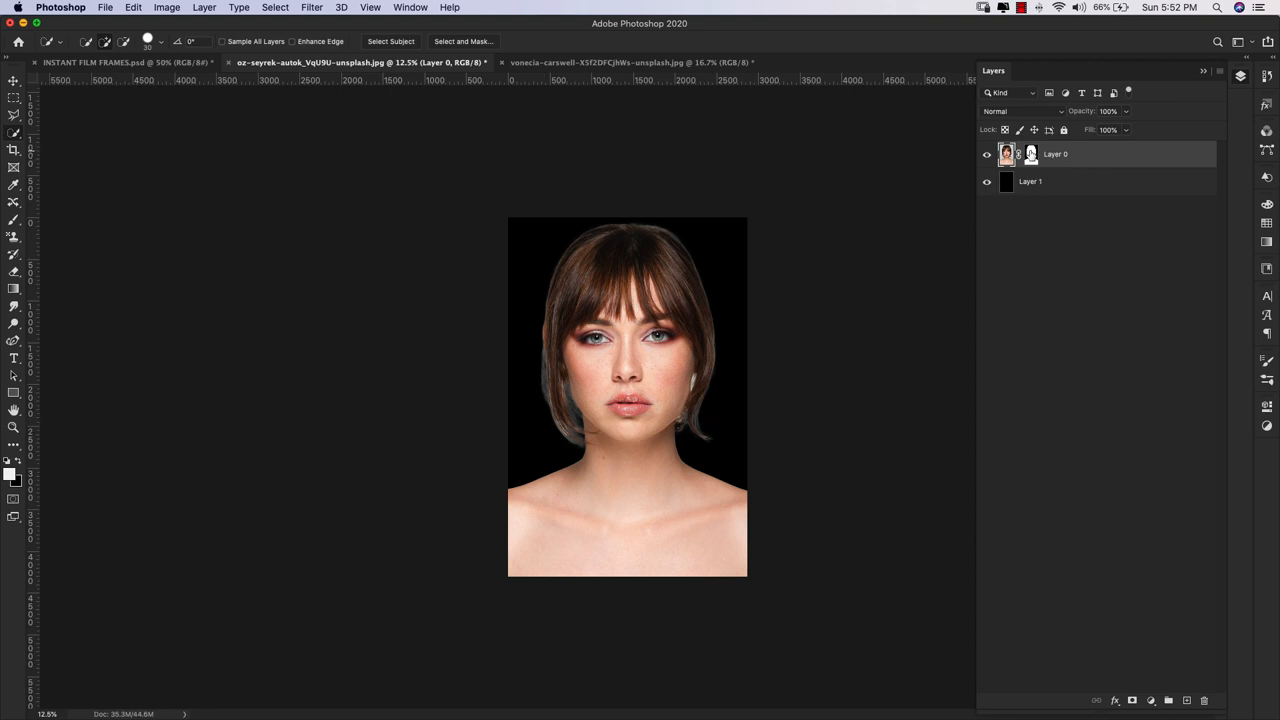
- Refine the cutout's hair edge with the Refine Edge Brush at 2 px radius
left_click(463, 41)
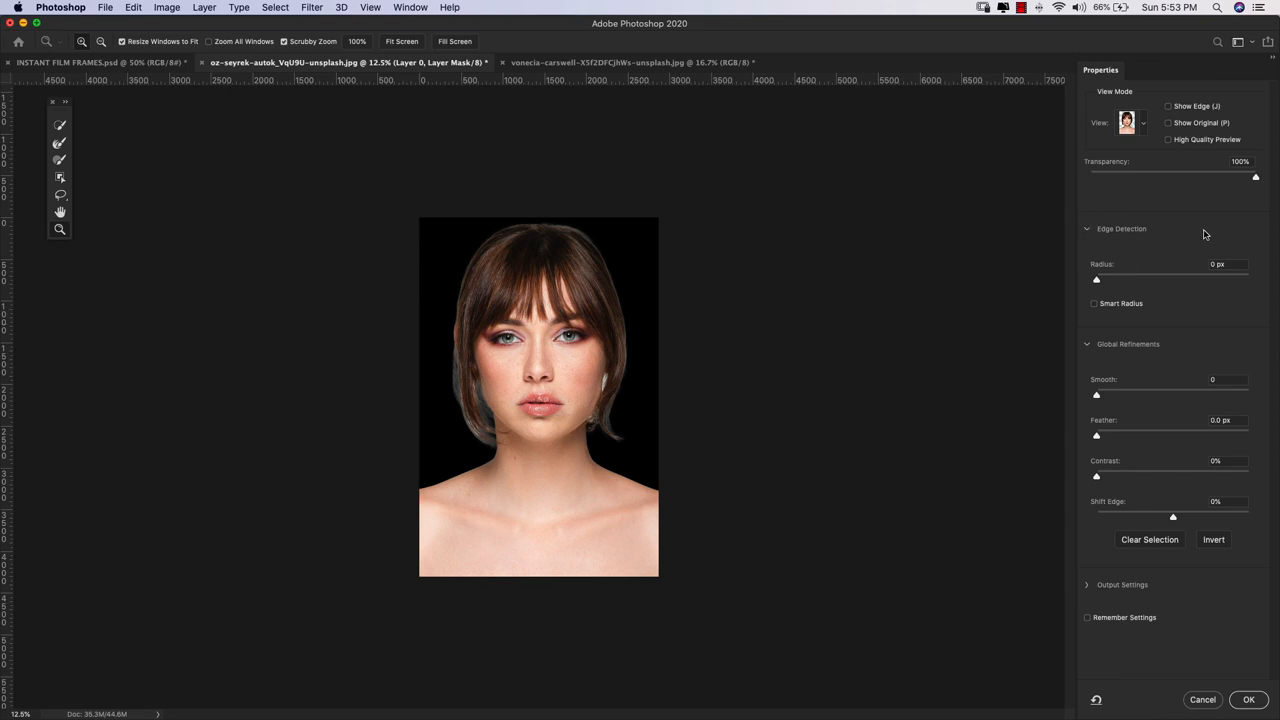
mouse_move(78, 188)
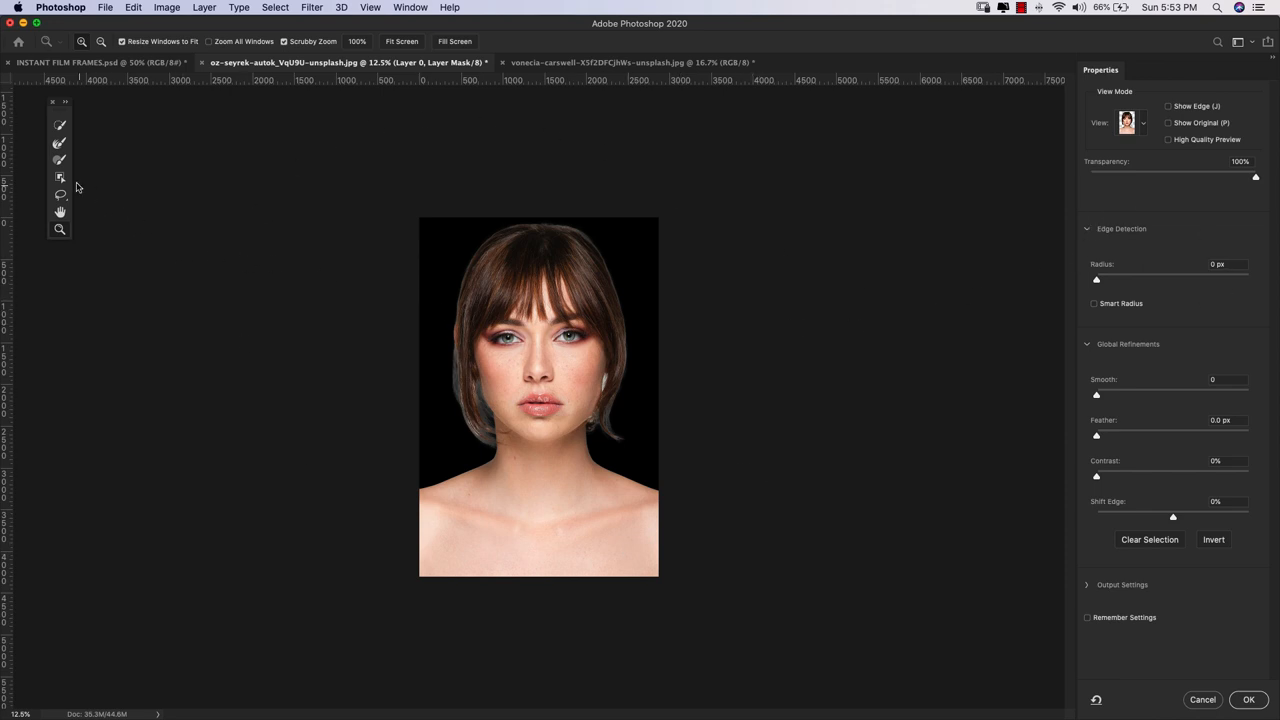
left_click(59, 143)
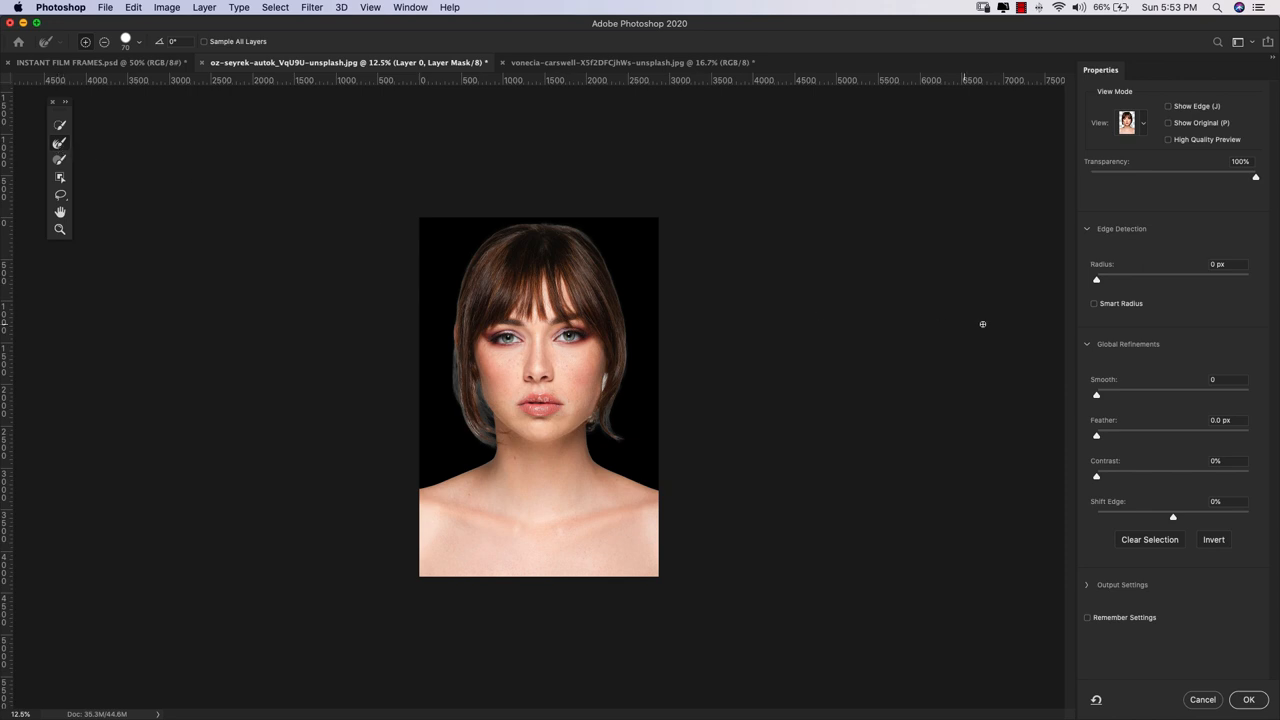
left_click_drag(1096, 280, 1104, 280)
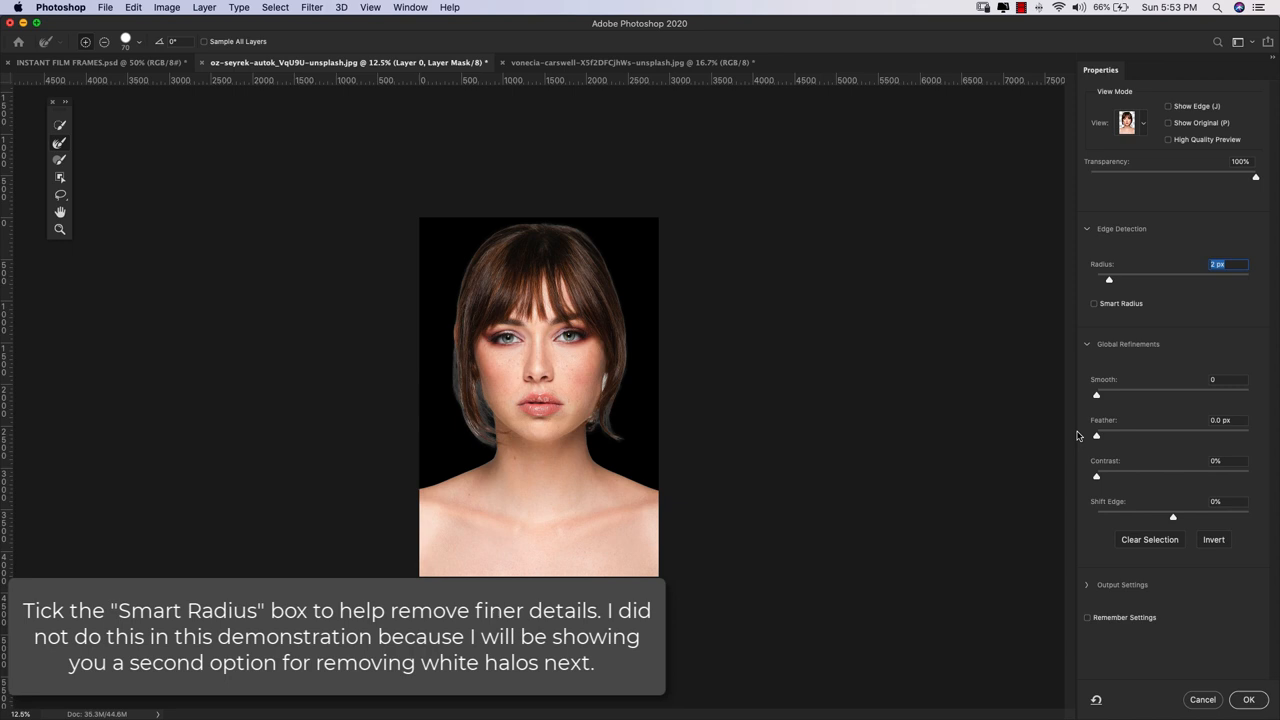
left_click_drag(1095, 435, 1101, 435)
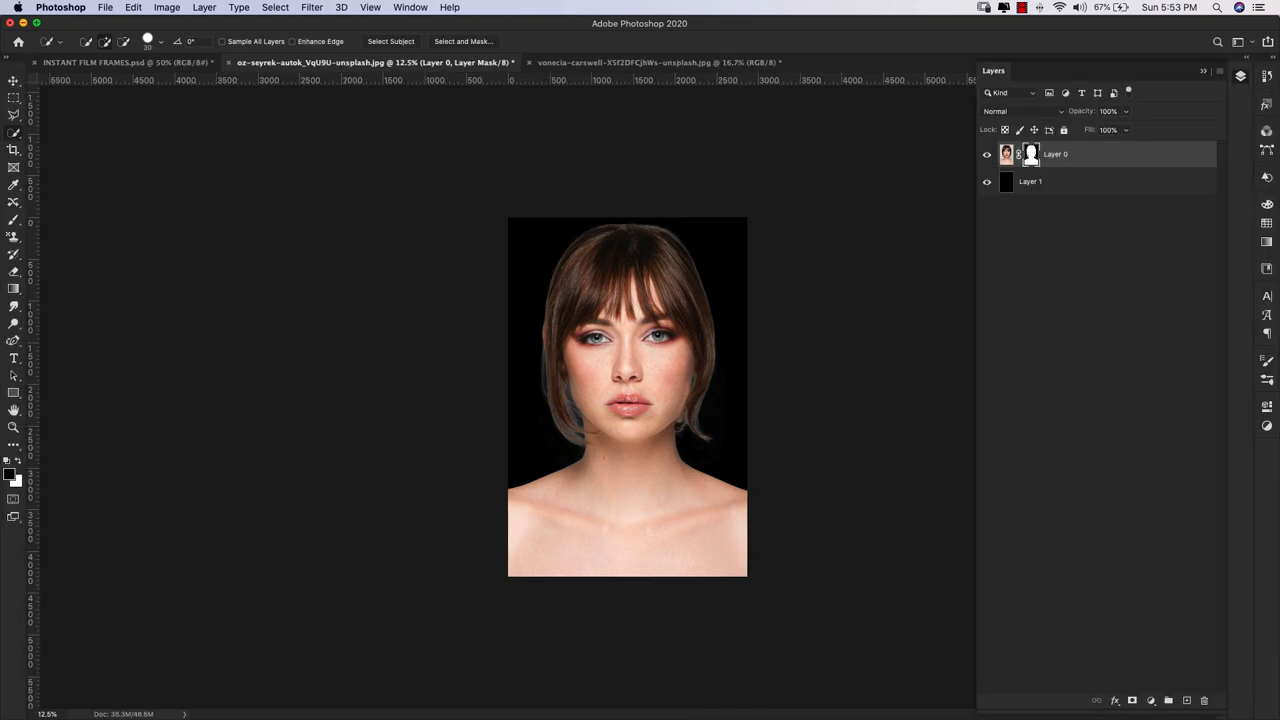
right_click(1032, 153)
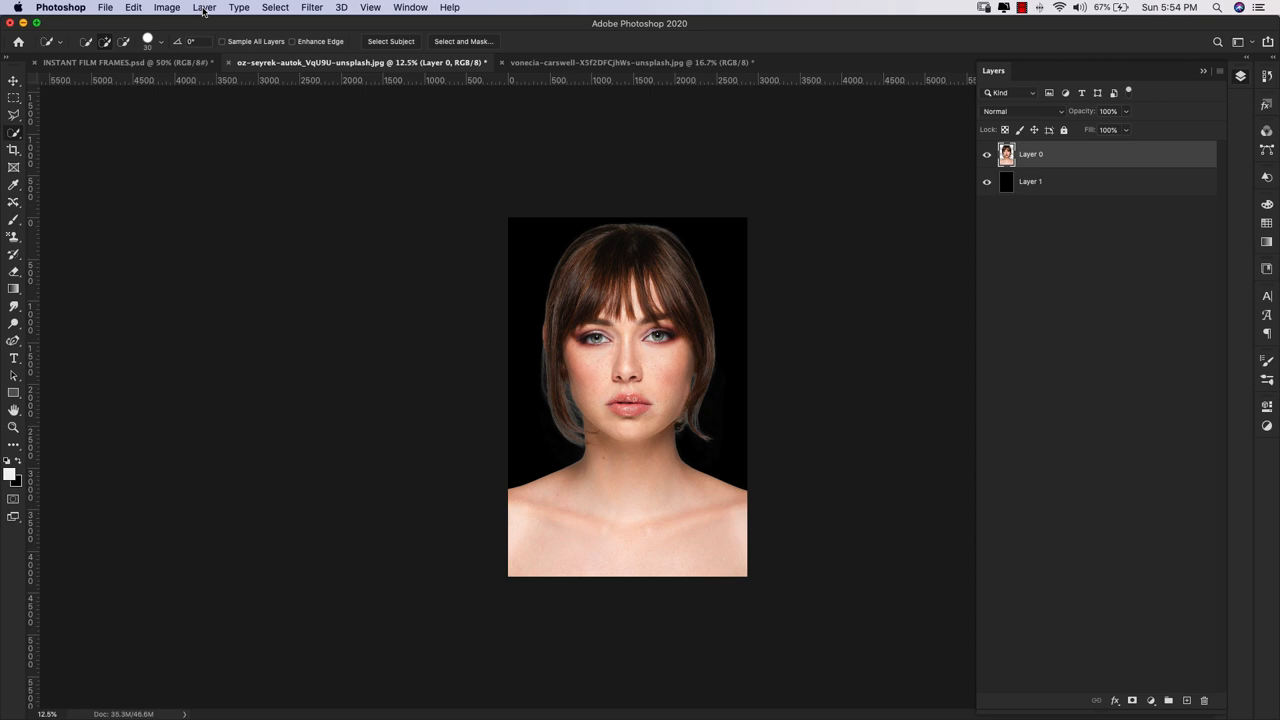
- Apply Layer > Matting > Remove White Matte to Layer 0
left_click(204, 7)
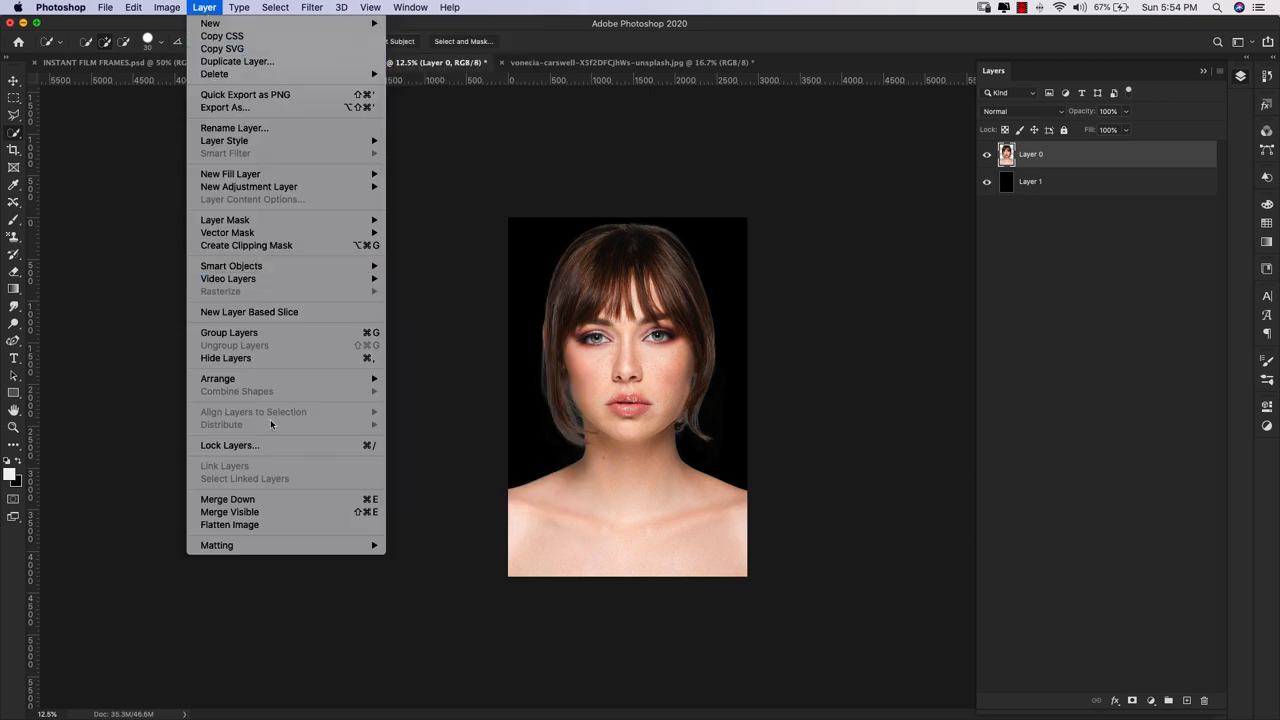
mouse_move(217, 545)
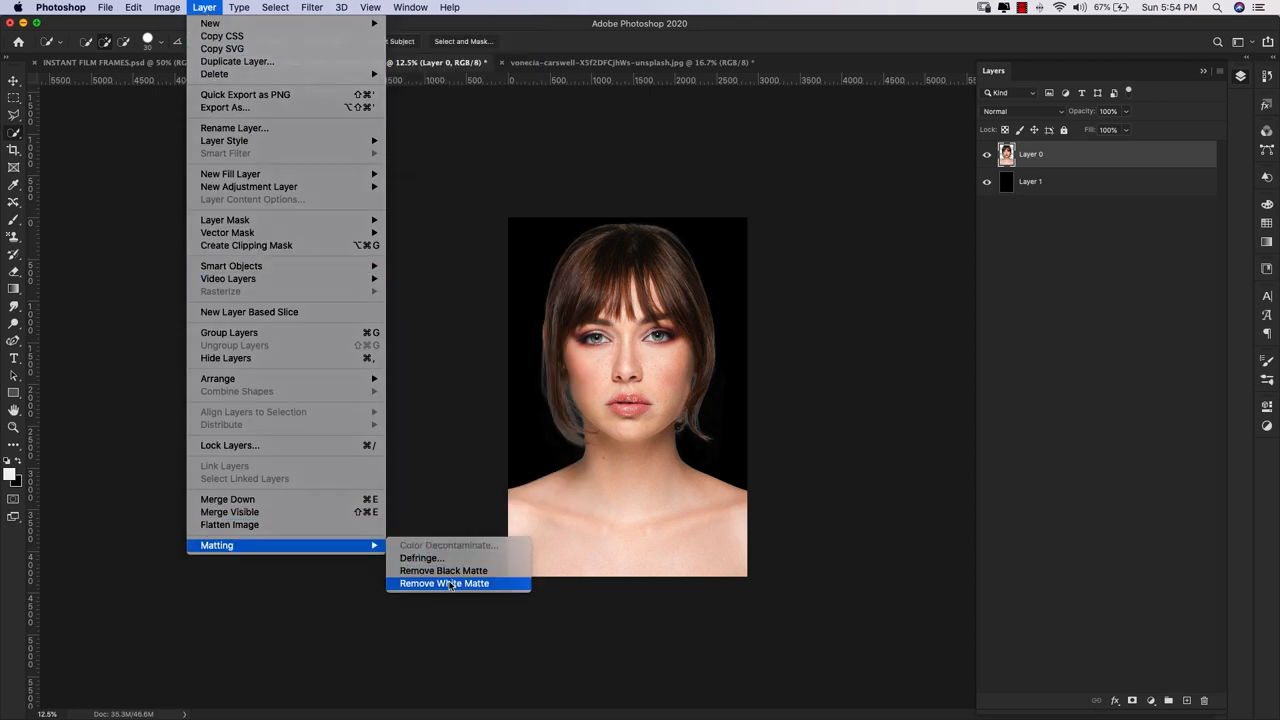
left_click(444, 583)
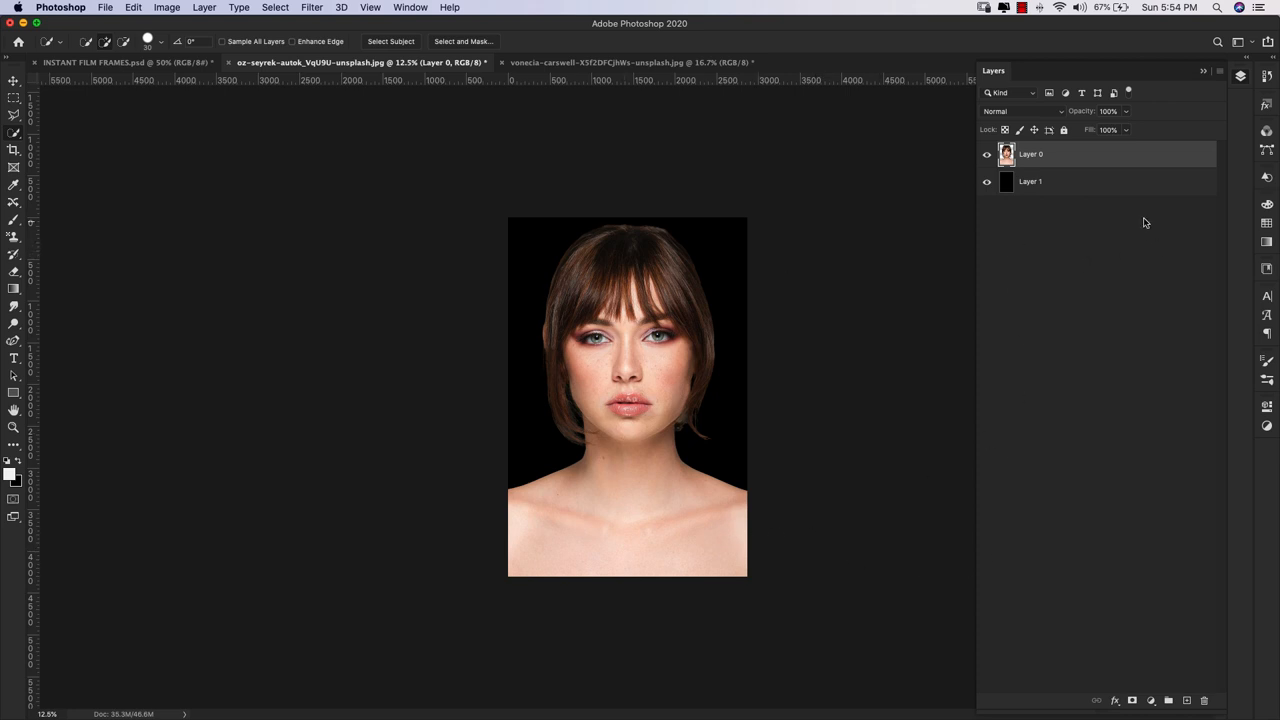
mouse_move(1055, 155)
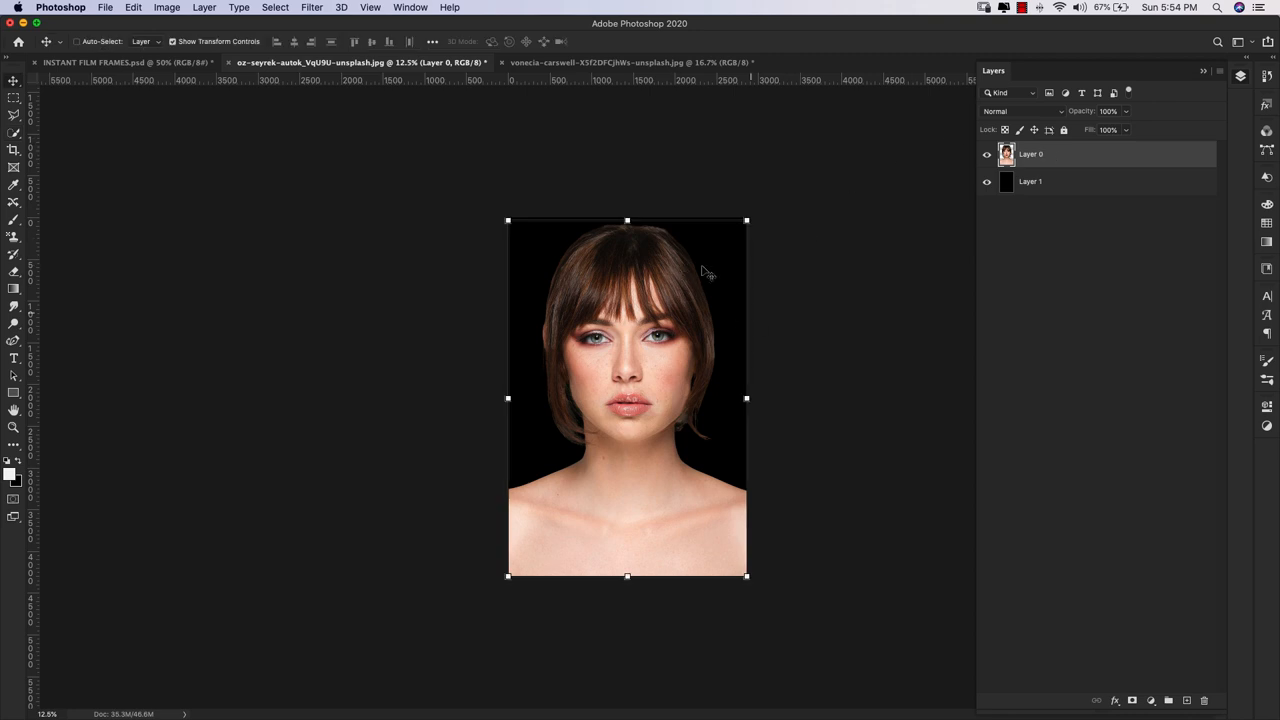
mouse_move(662, 358)
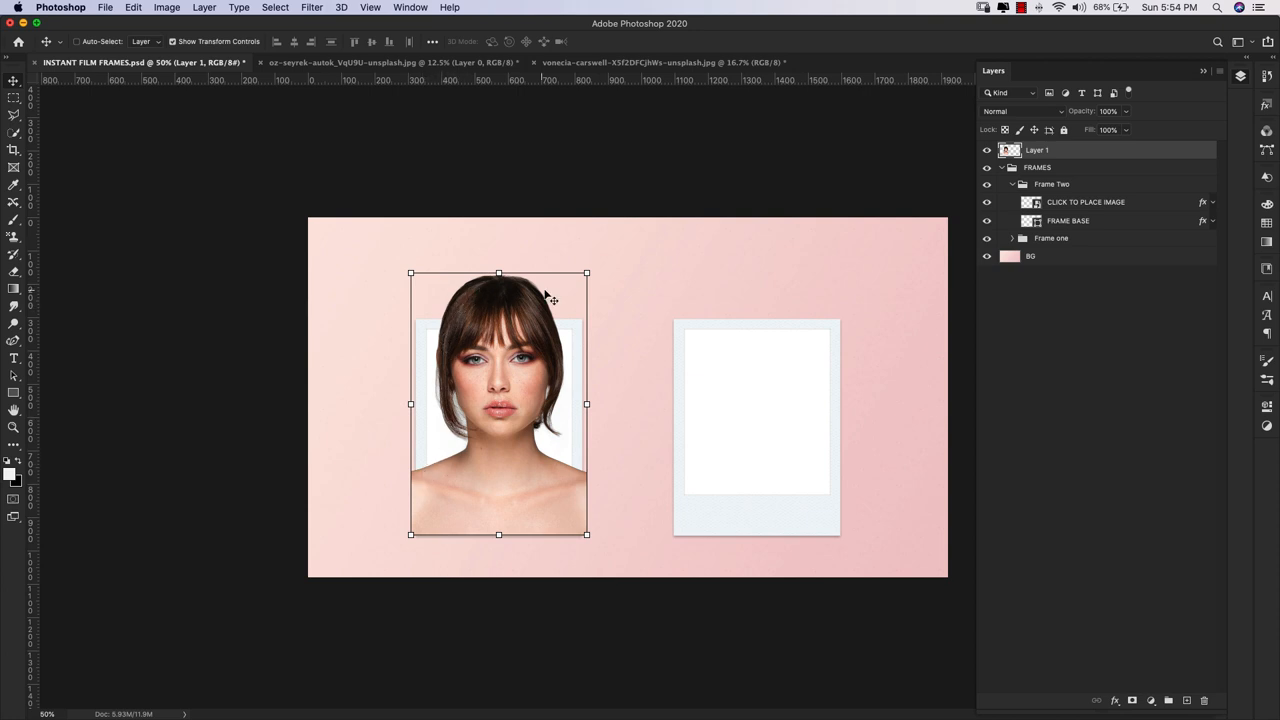
mouse_move(625, 378)
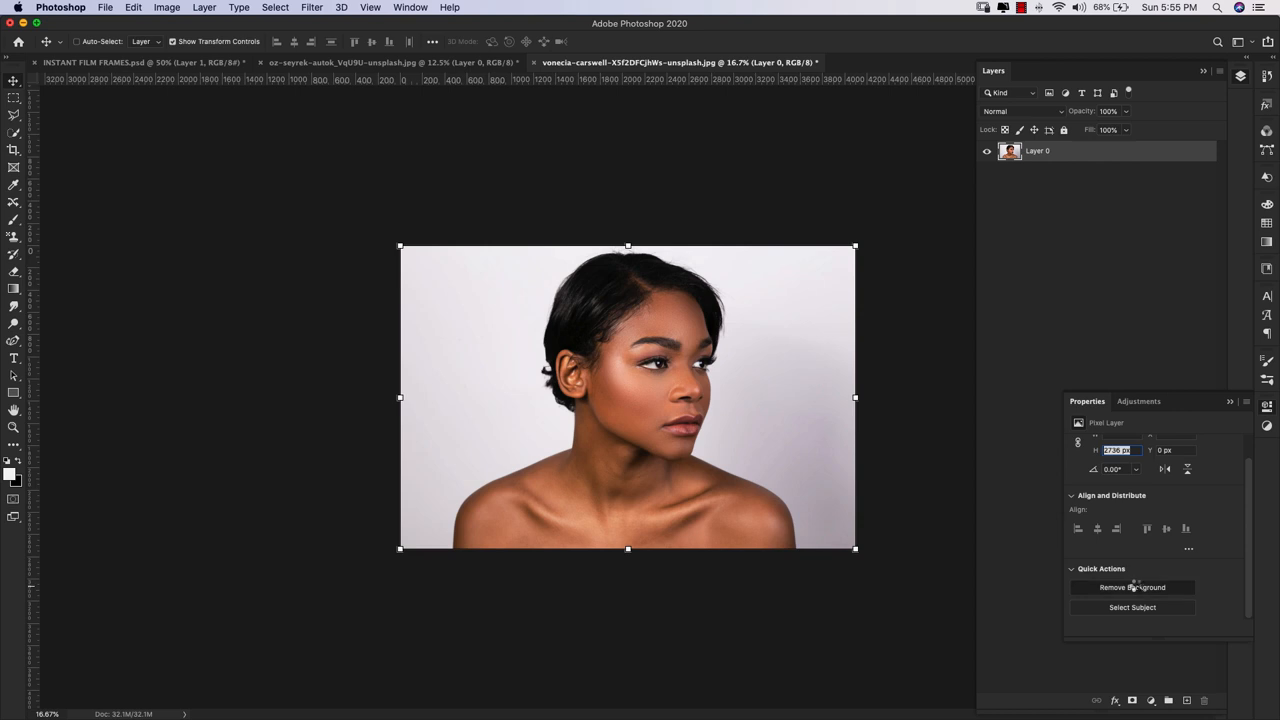
- Remove the second photo's light background and bring up the new mask's options
left_click(1132, 587)
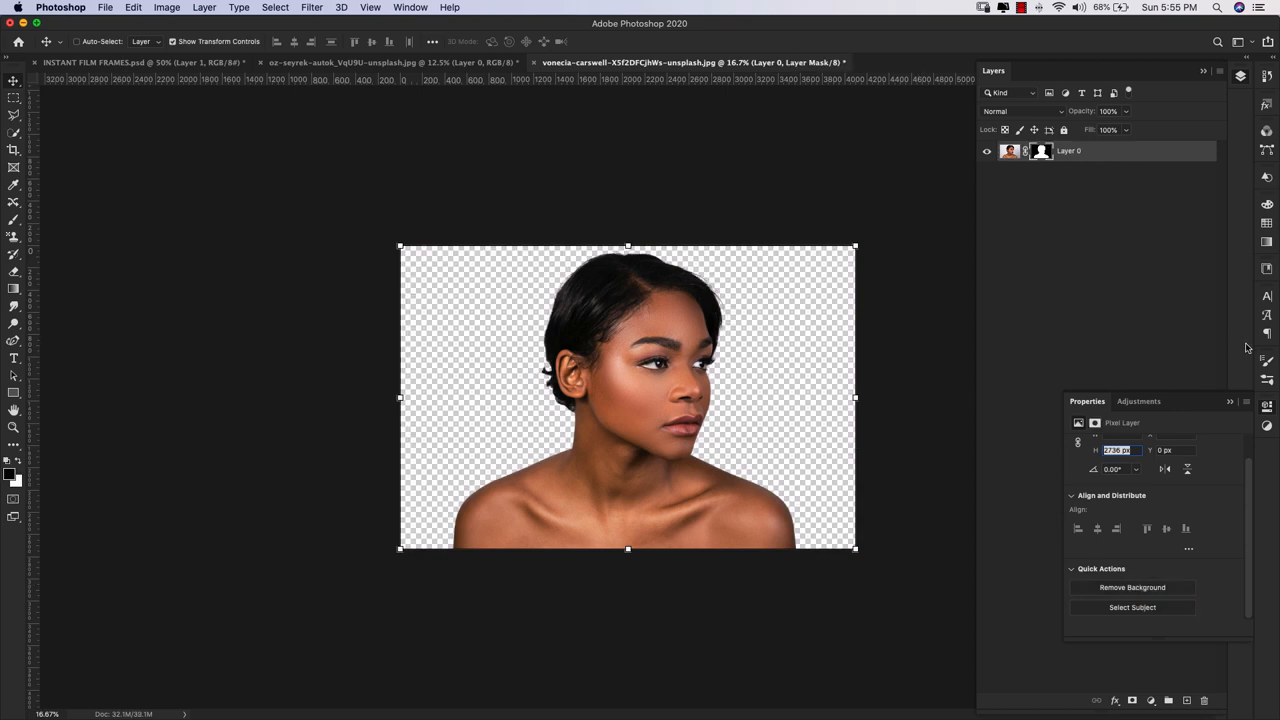
right_click(1043, 151)
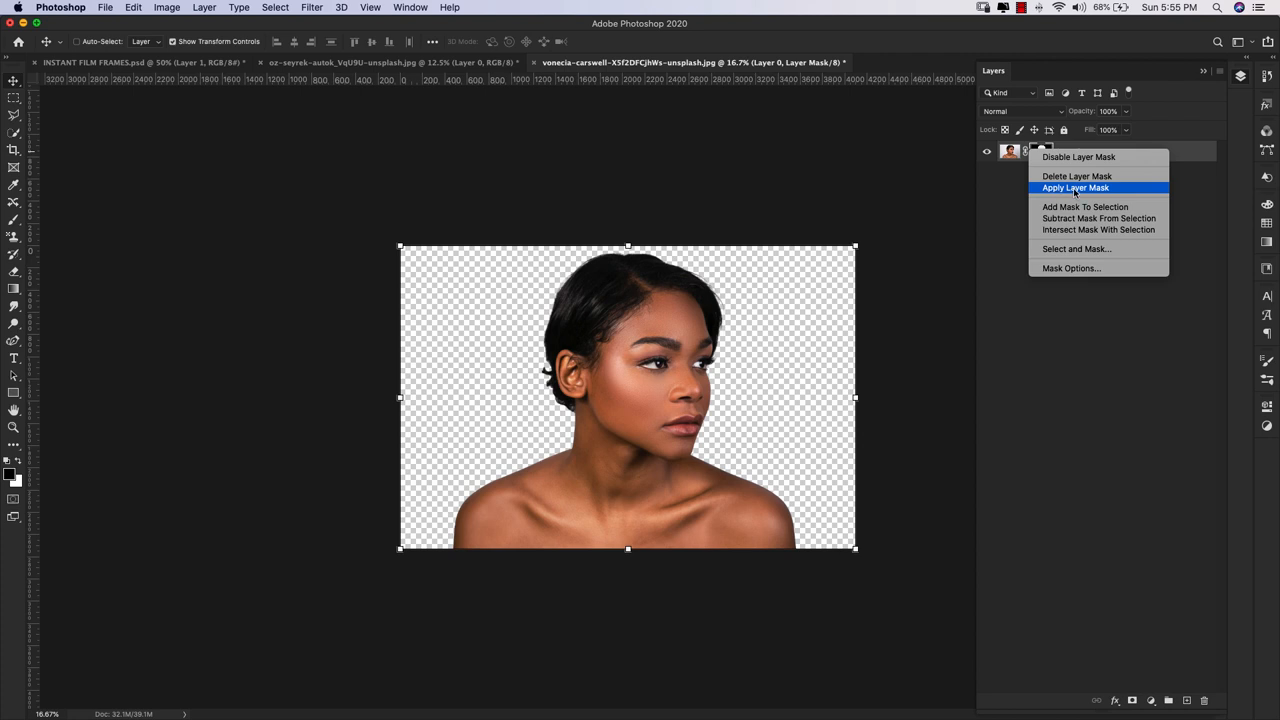
- Apply the short-haired portrait's mask, then run Remove White Matte on her cutout
left_click(1075, 188)
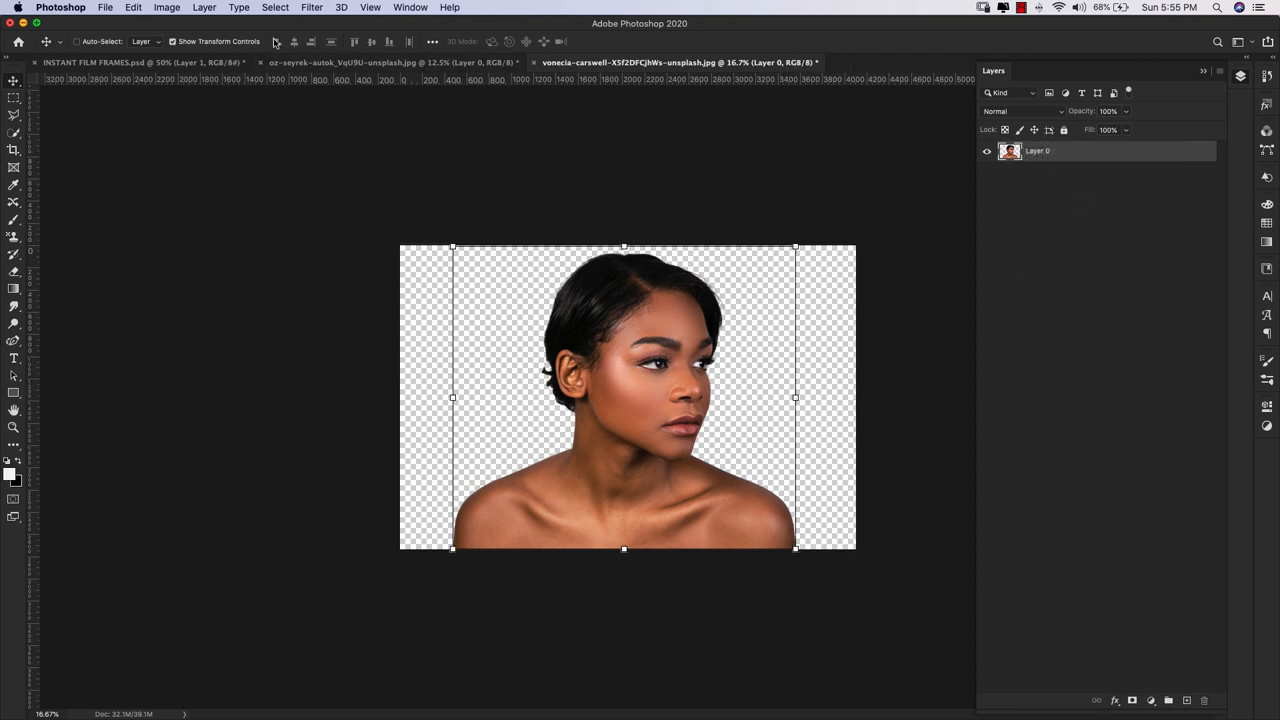
left_click(204, 7)
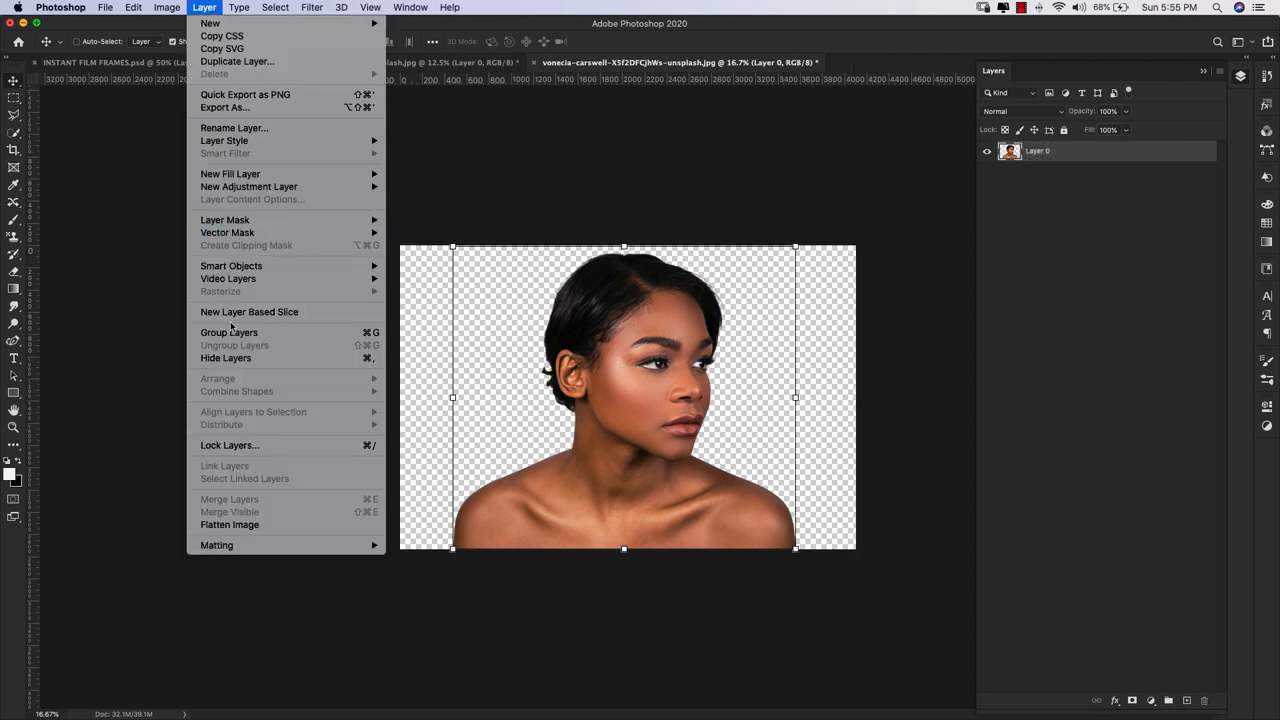
mouse_move(217, 545)
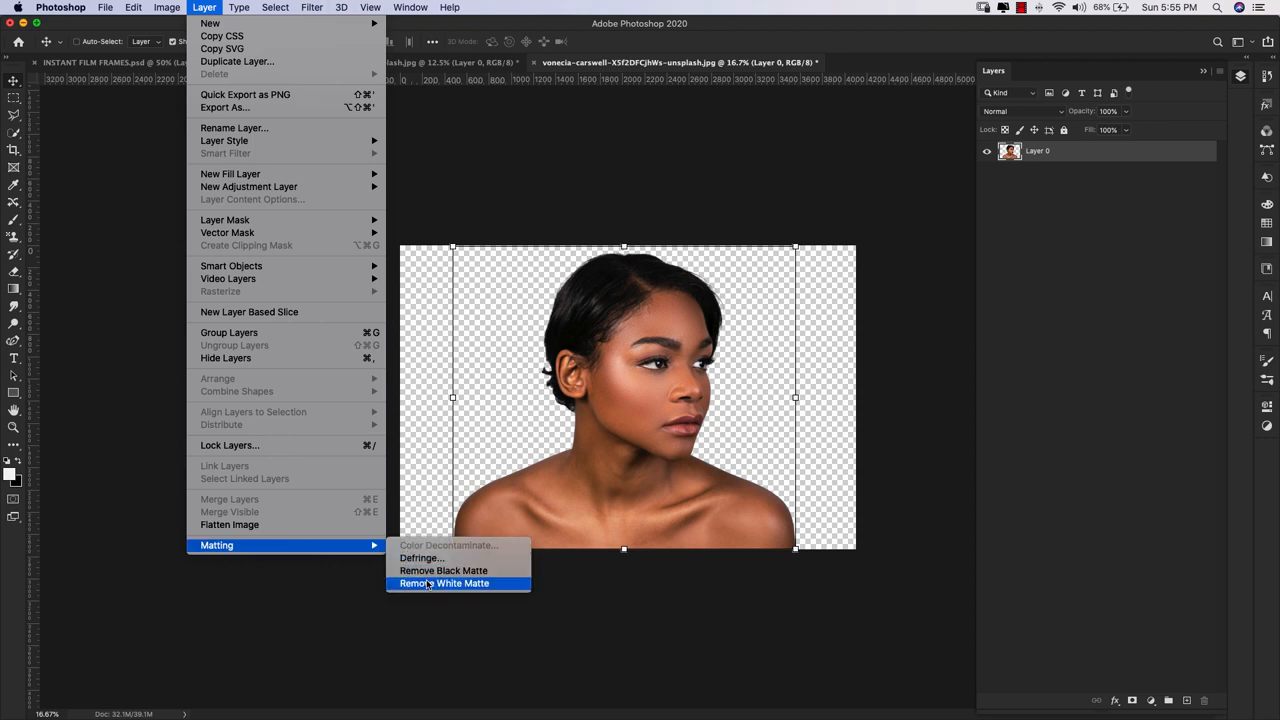
left_click(444, 583)
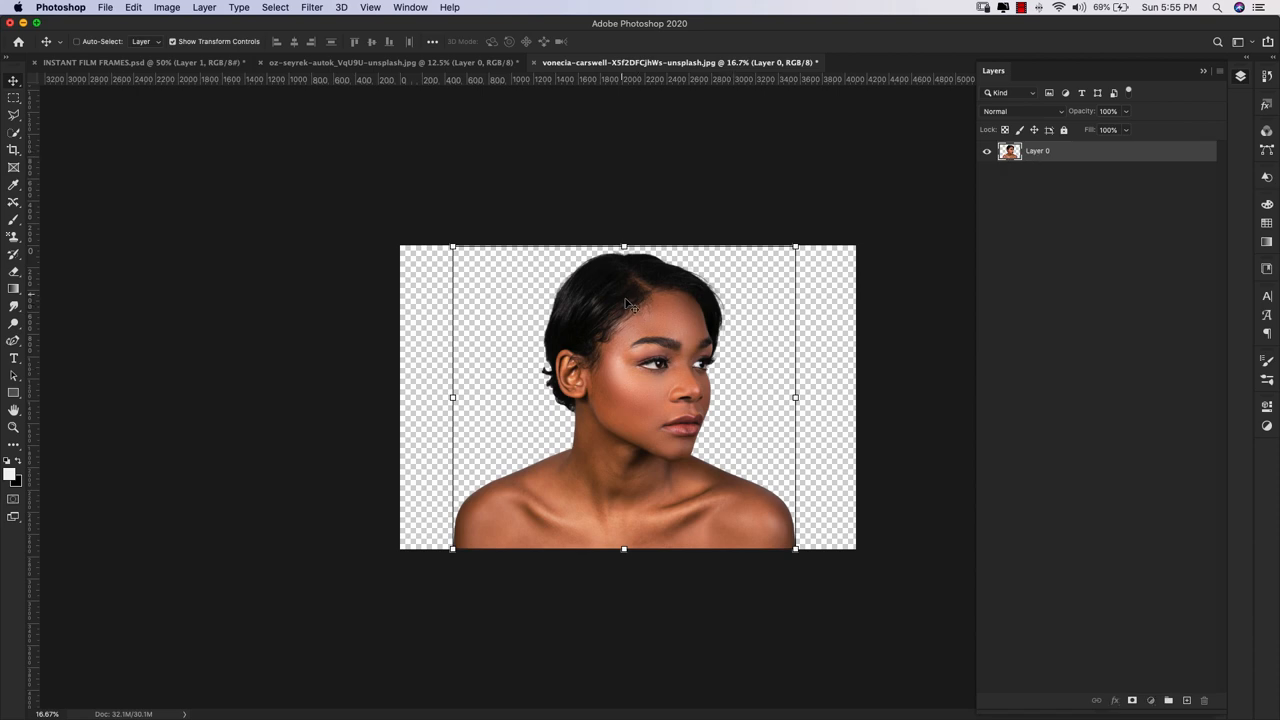
- Paste the short-haired portrait into INSTANT FILM FRAMES and scale it over Frame Two
key("Delete")
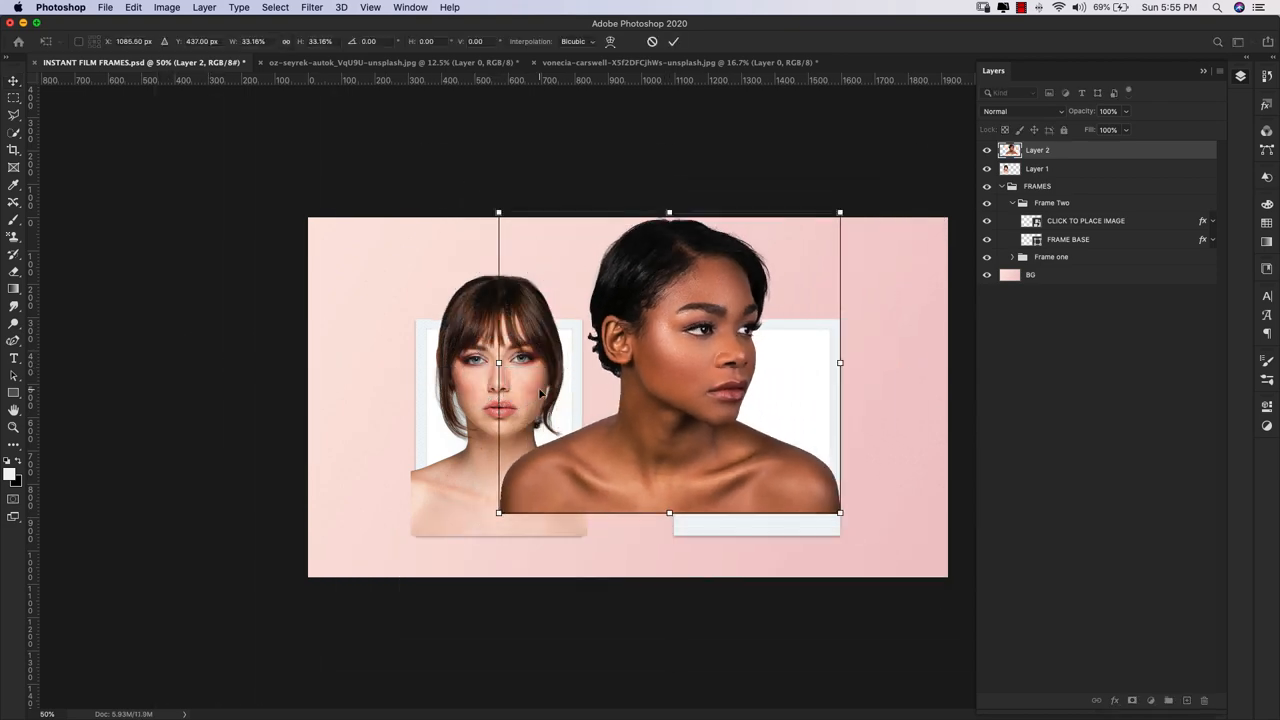
left_click_drag(669, 362, 757, 397)
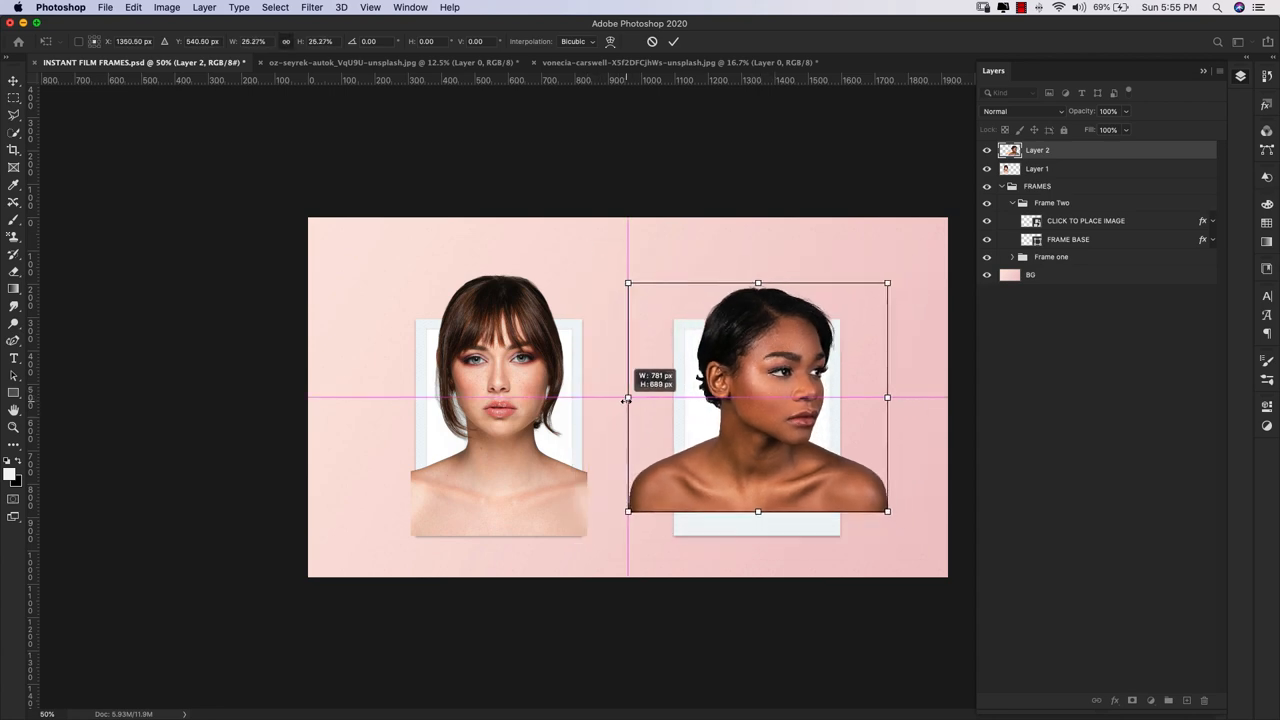
left_click_drag(757, 397, 750, 403)
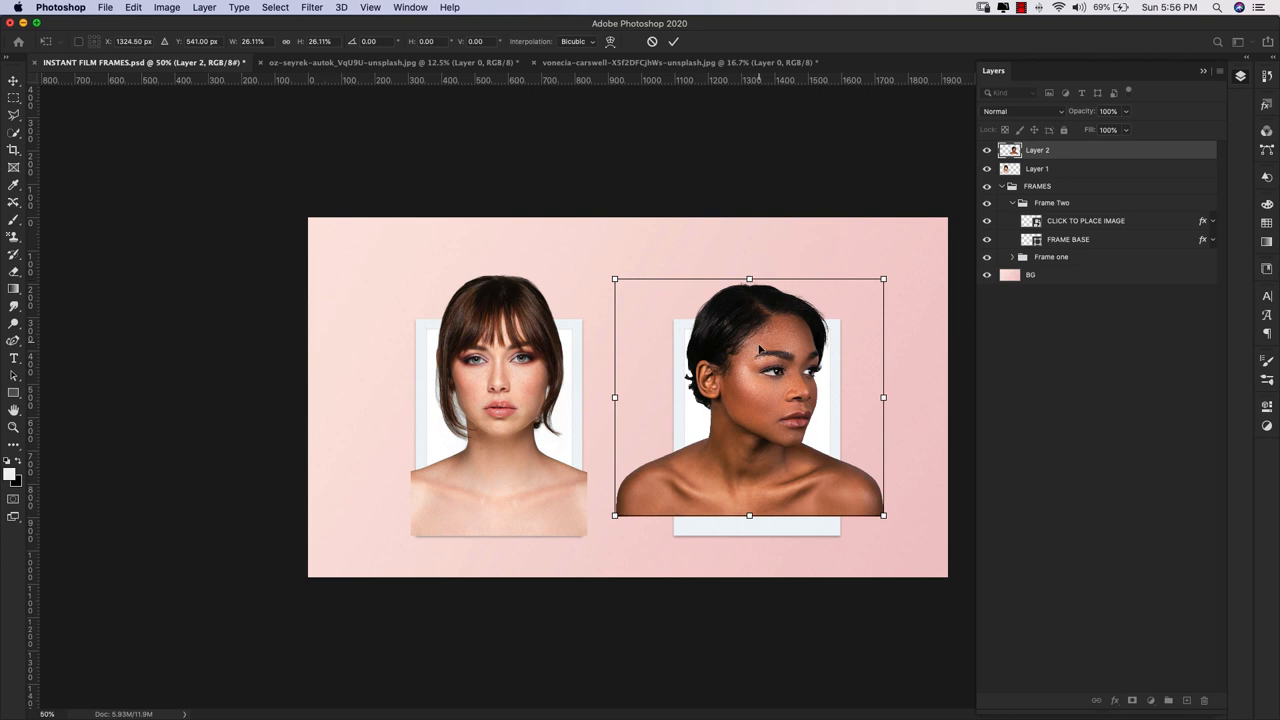
left_click_drag(749, 400, 749, 380)
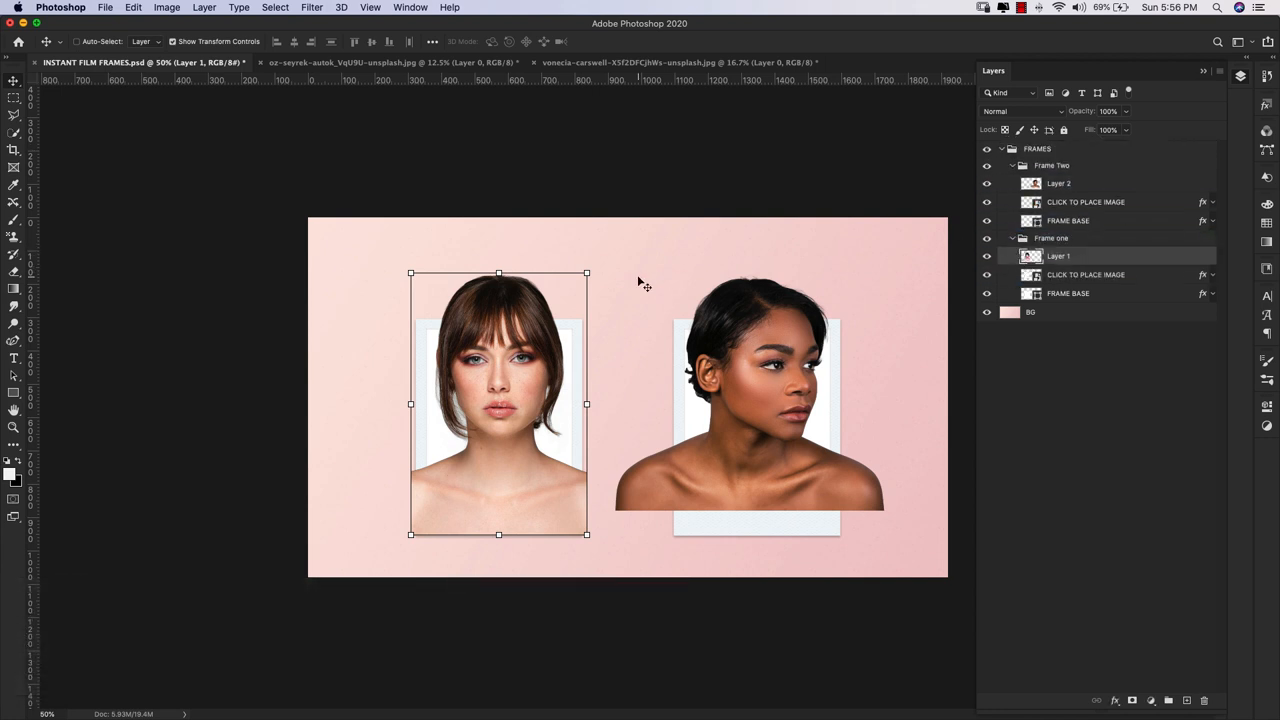
mouse_move(530, 405)
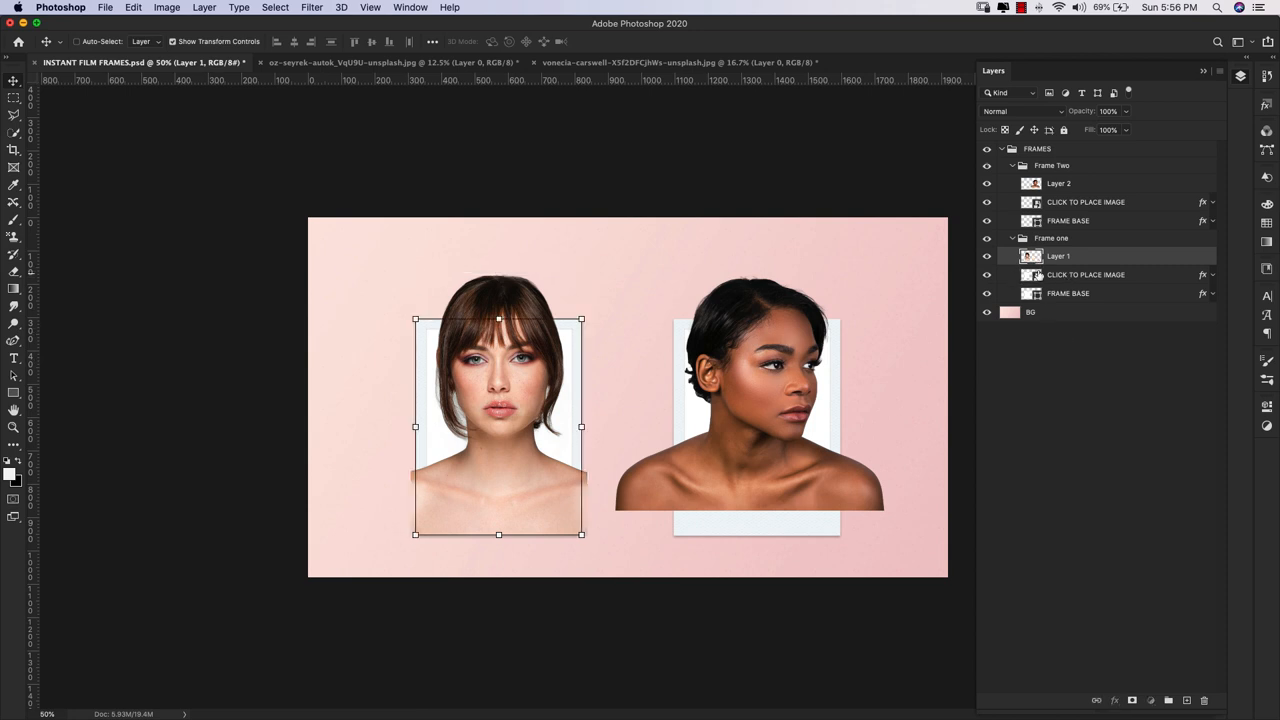
- Load the CLICK TO PLACE IMAGE selection and mask Layer 1 to the left frame's window
left_click(1086, 274)
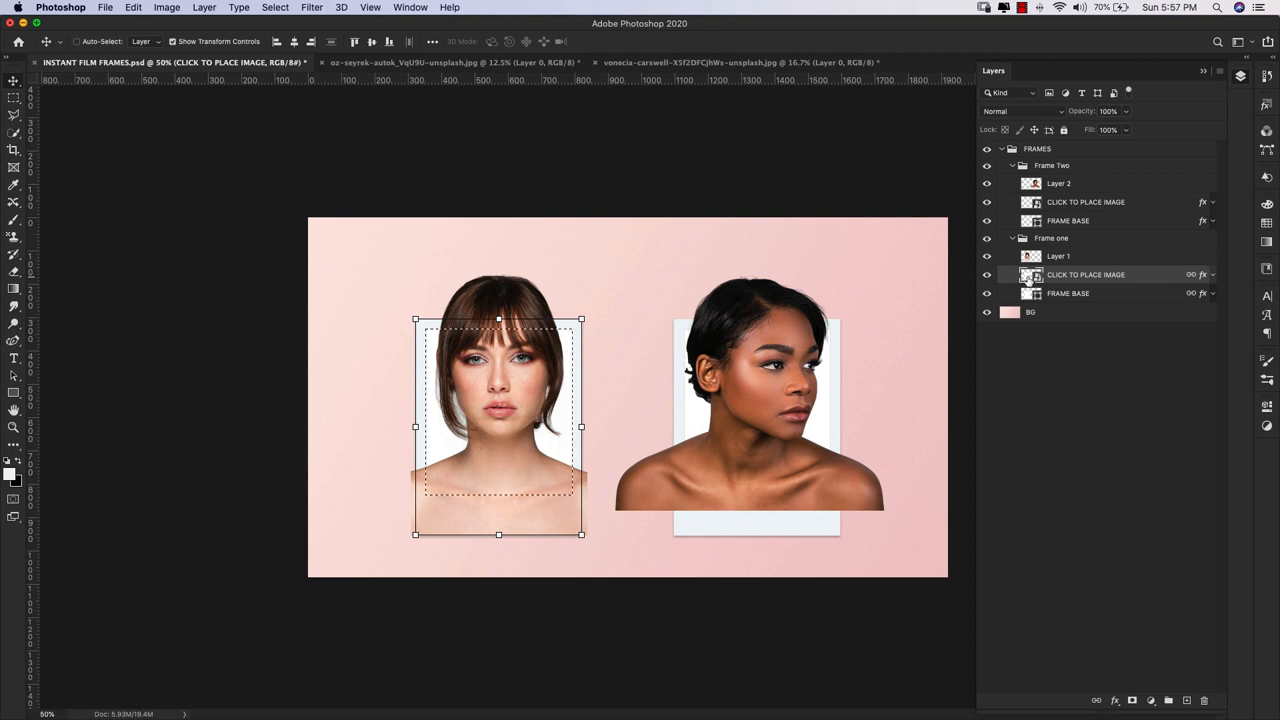
mouse_move(890, 286)
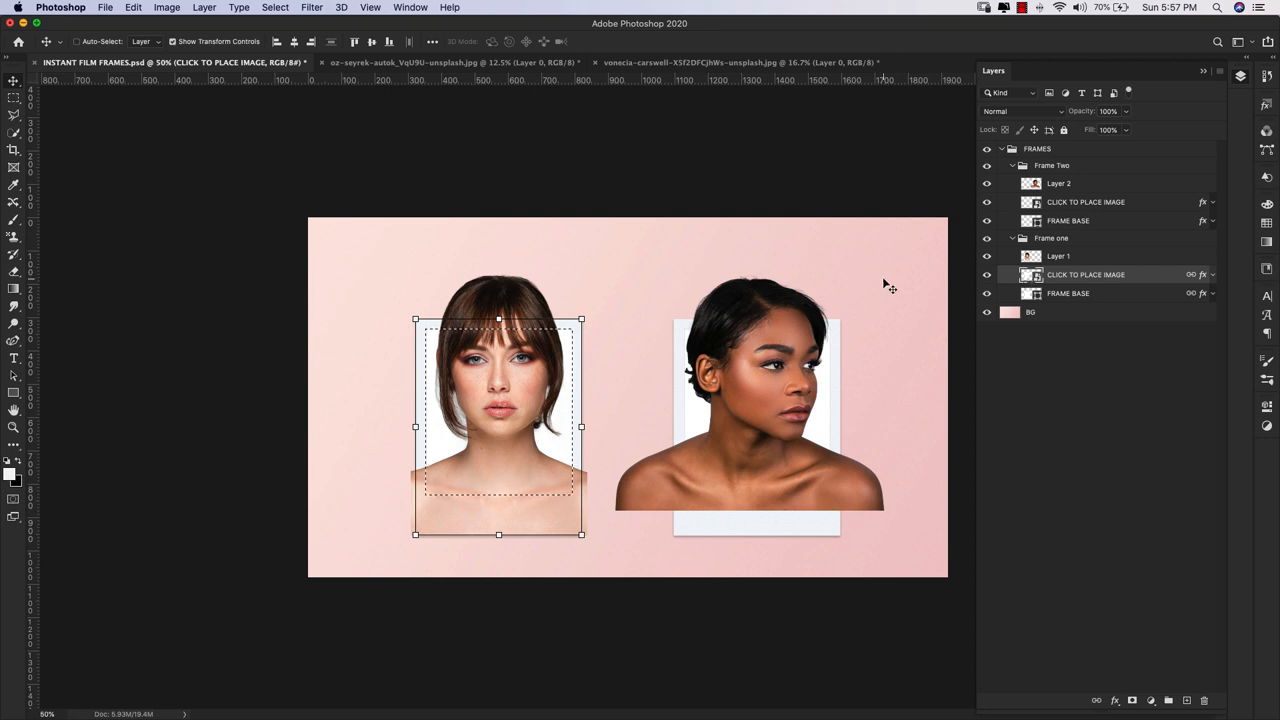
mouse_move(545, 425)
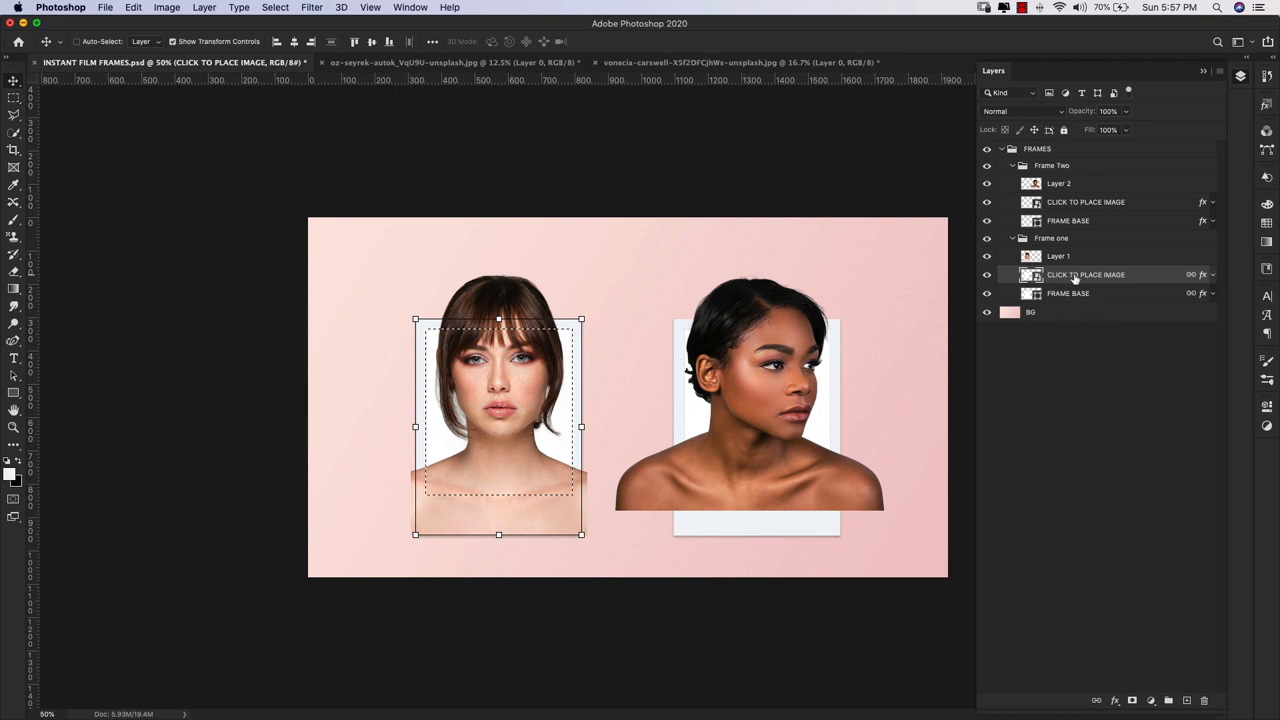
left_click(1059, 256)
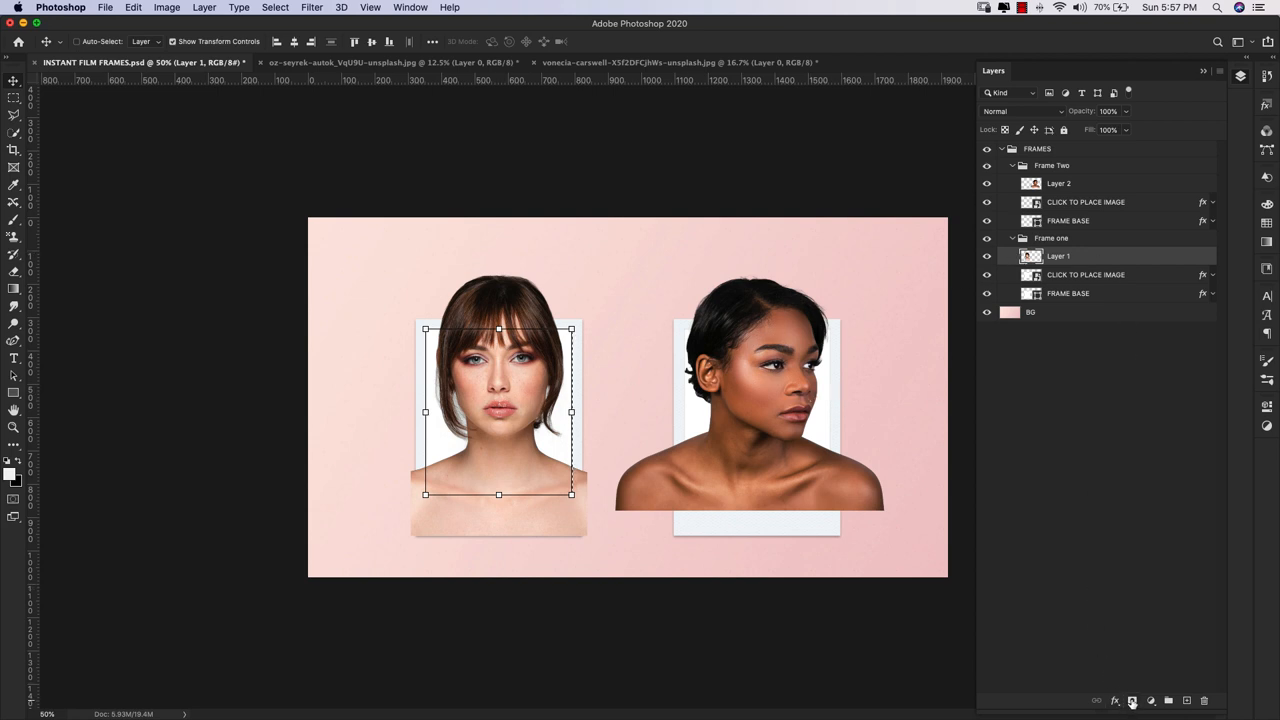
mouse_move(1150, 700)
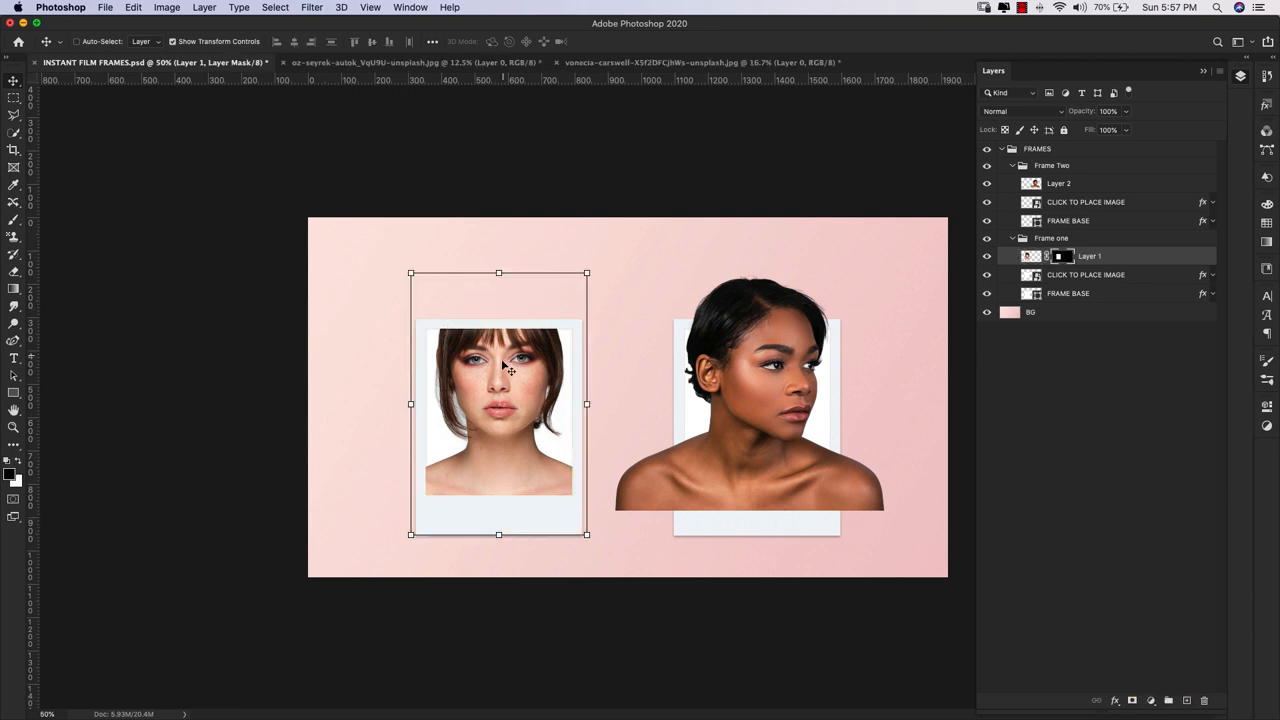
mouse_move(465, 365)
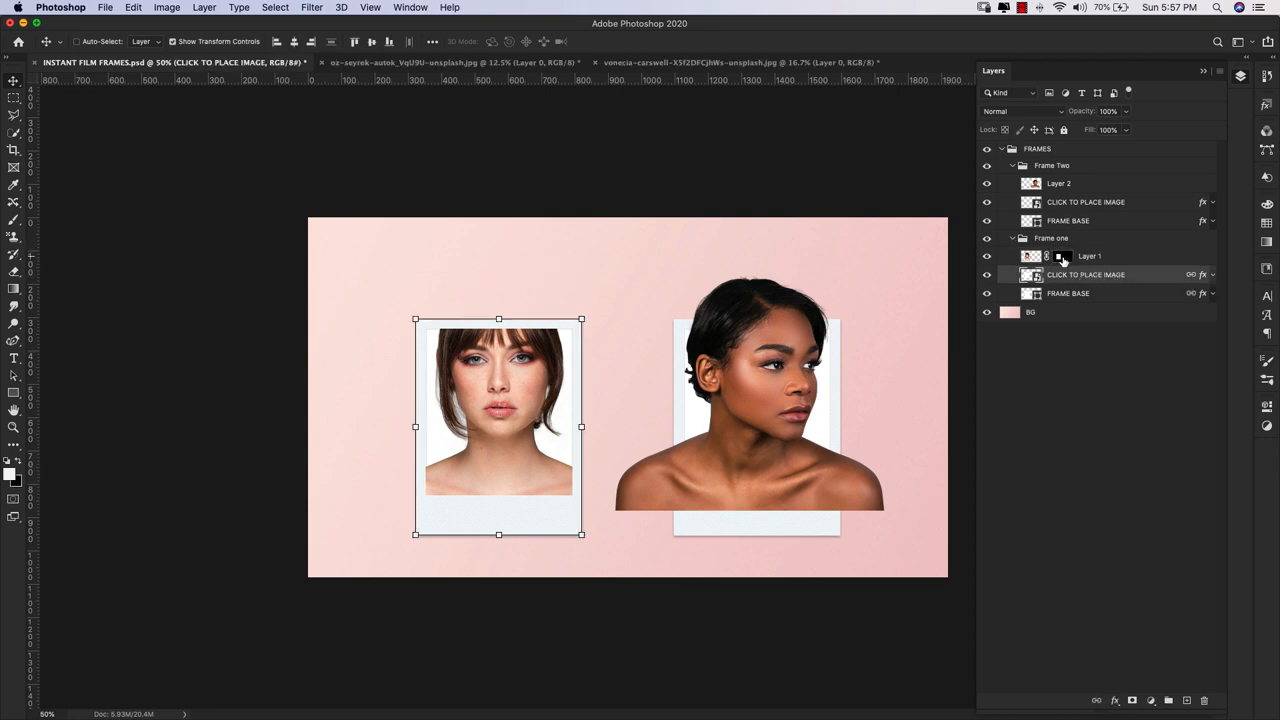
left_click(1063, 256)
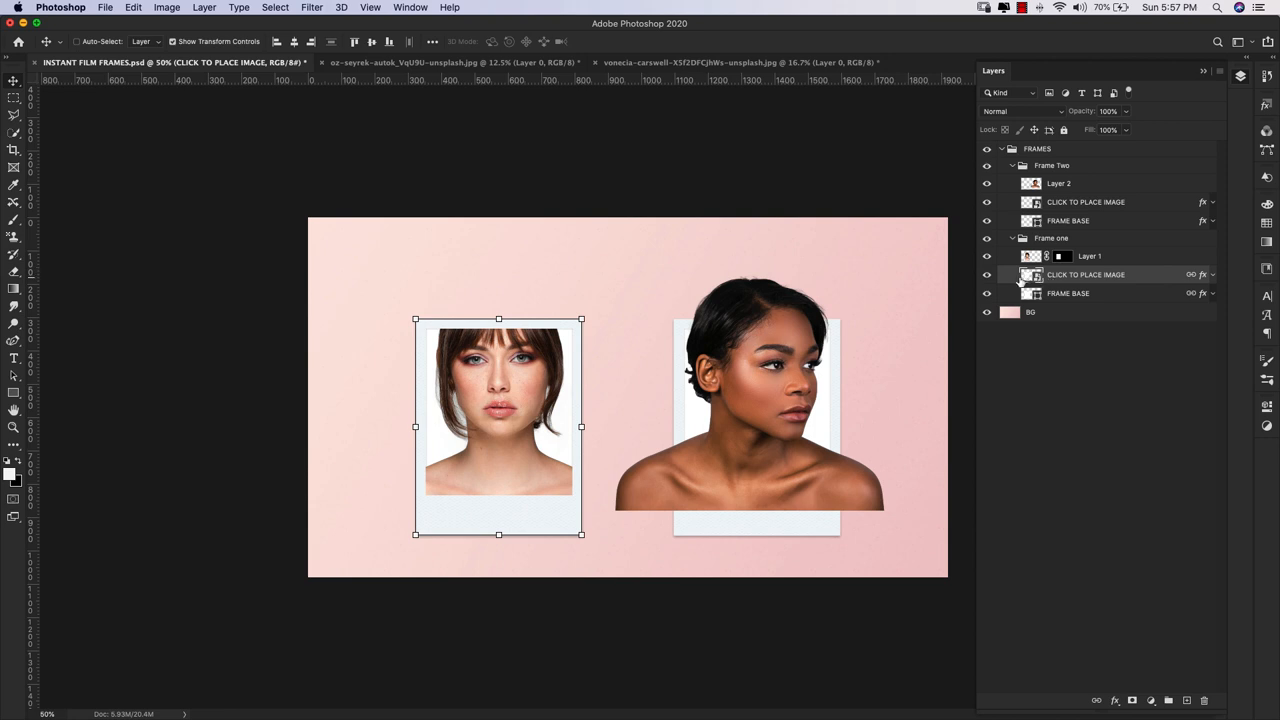
mouse_move(1134, 282)
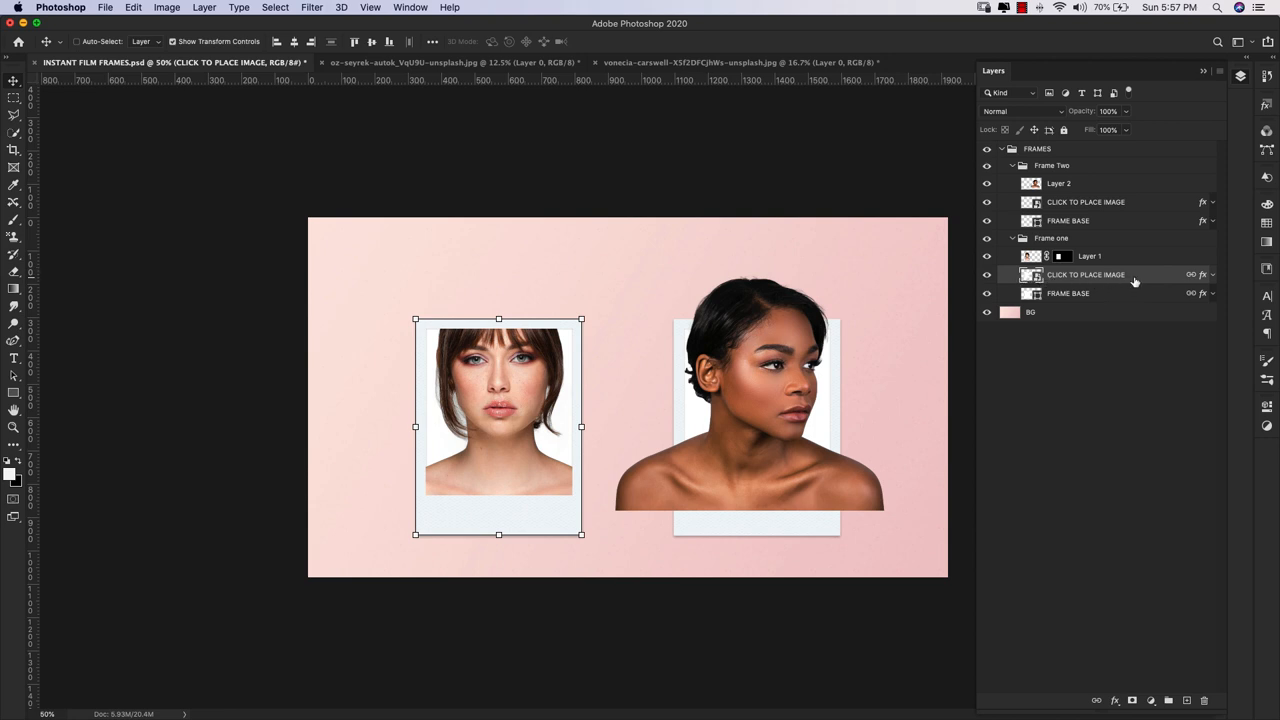
left_click(1089, 256)
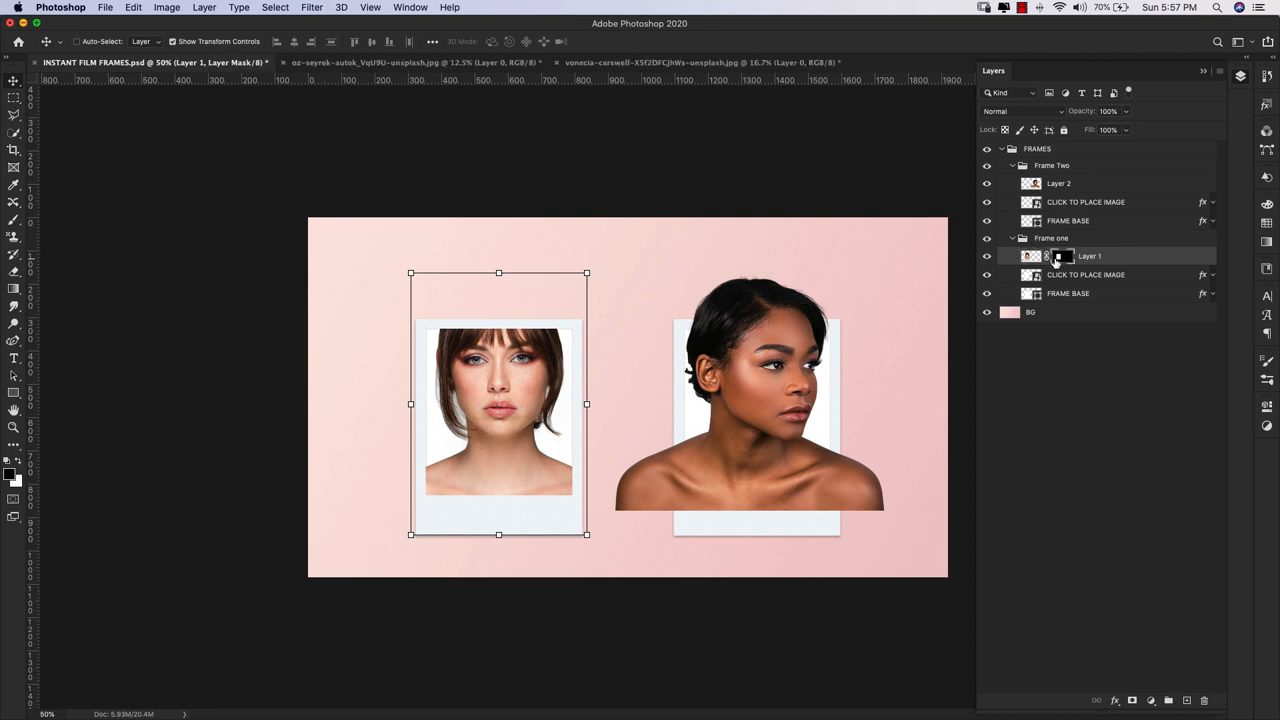
mouse_move(1062, 256)
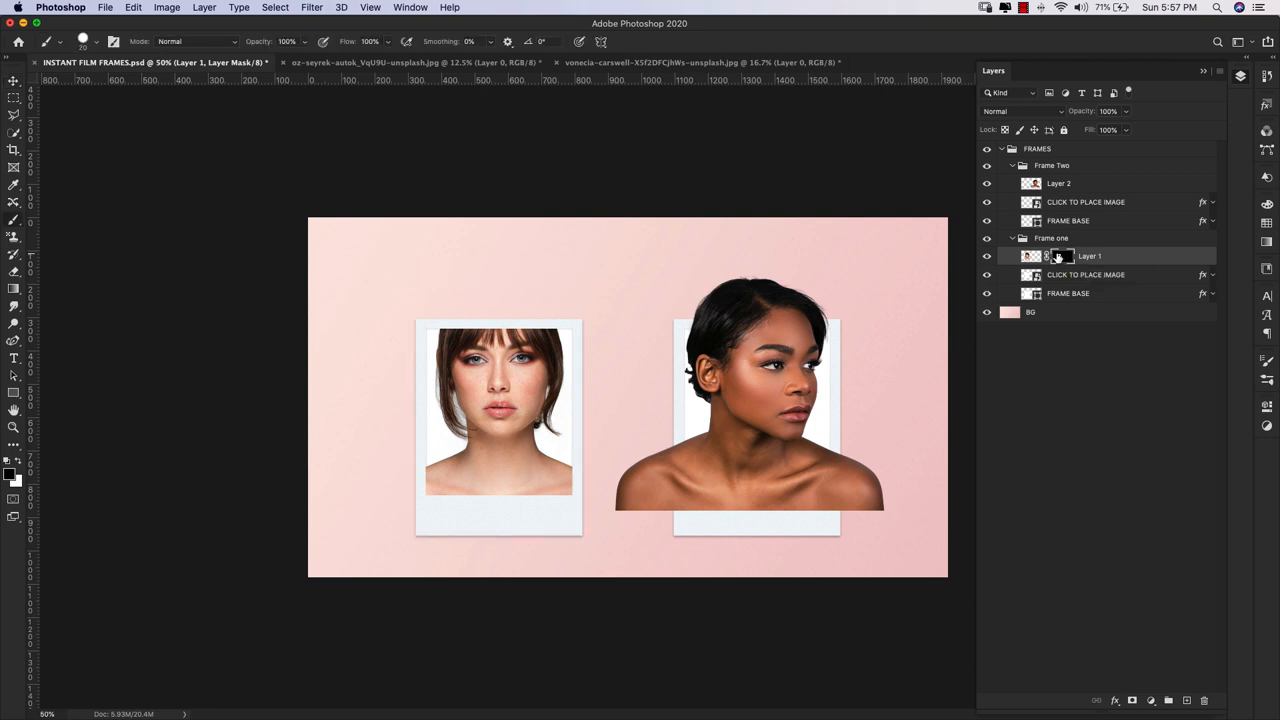
- Paint on Layer 1's mask with a hard round brush to restore hair above the frame
left_click(98, 41)
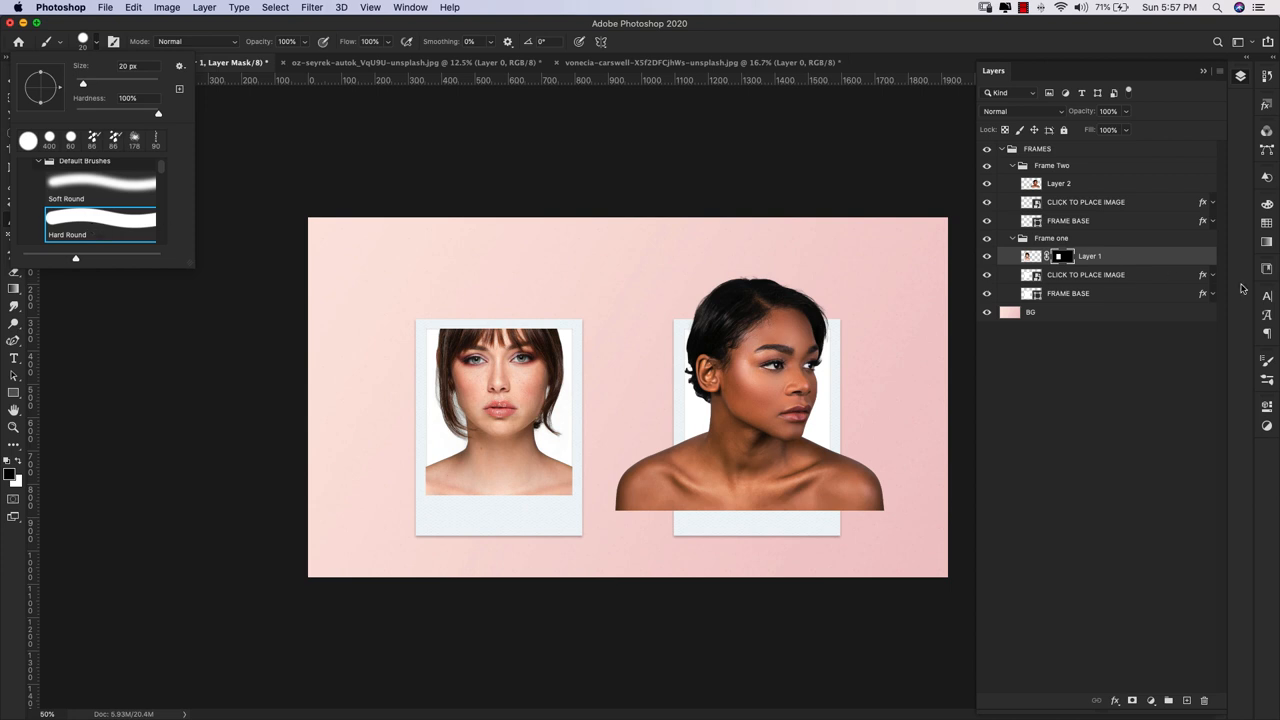
left_click(1063, 256)
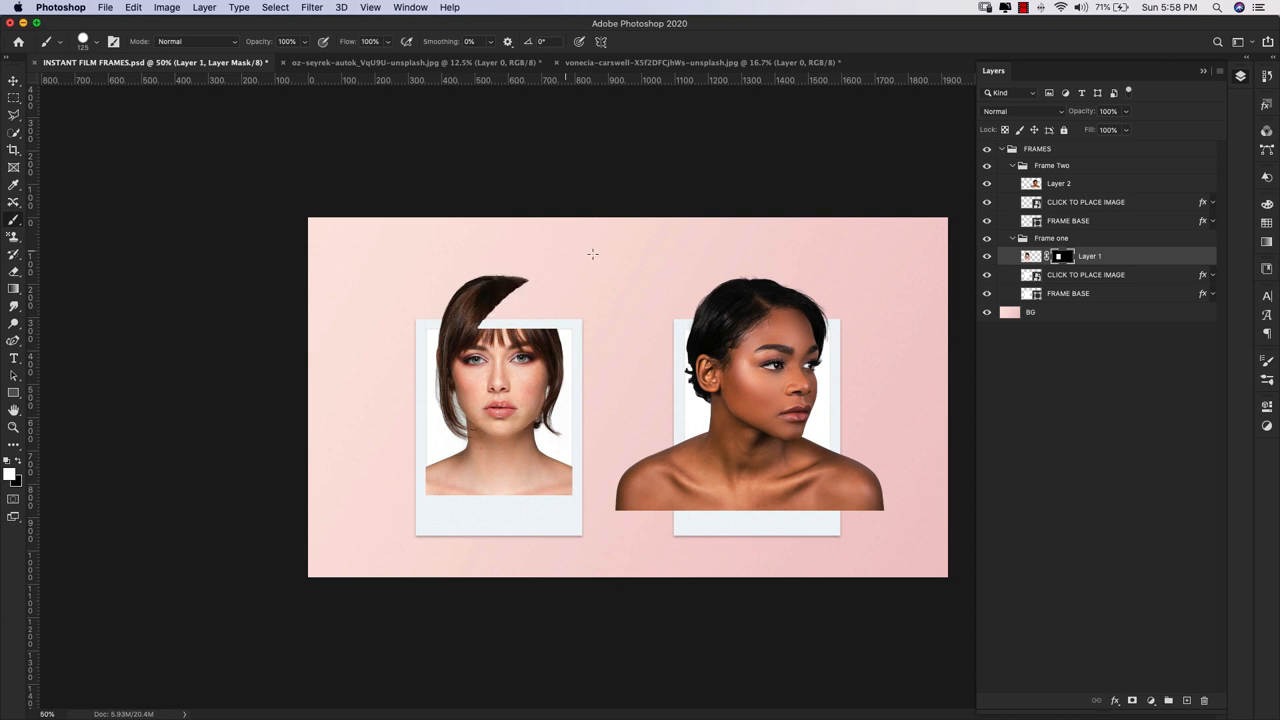
left_click(528, 335)
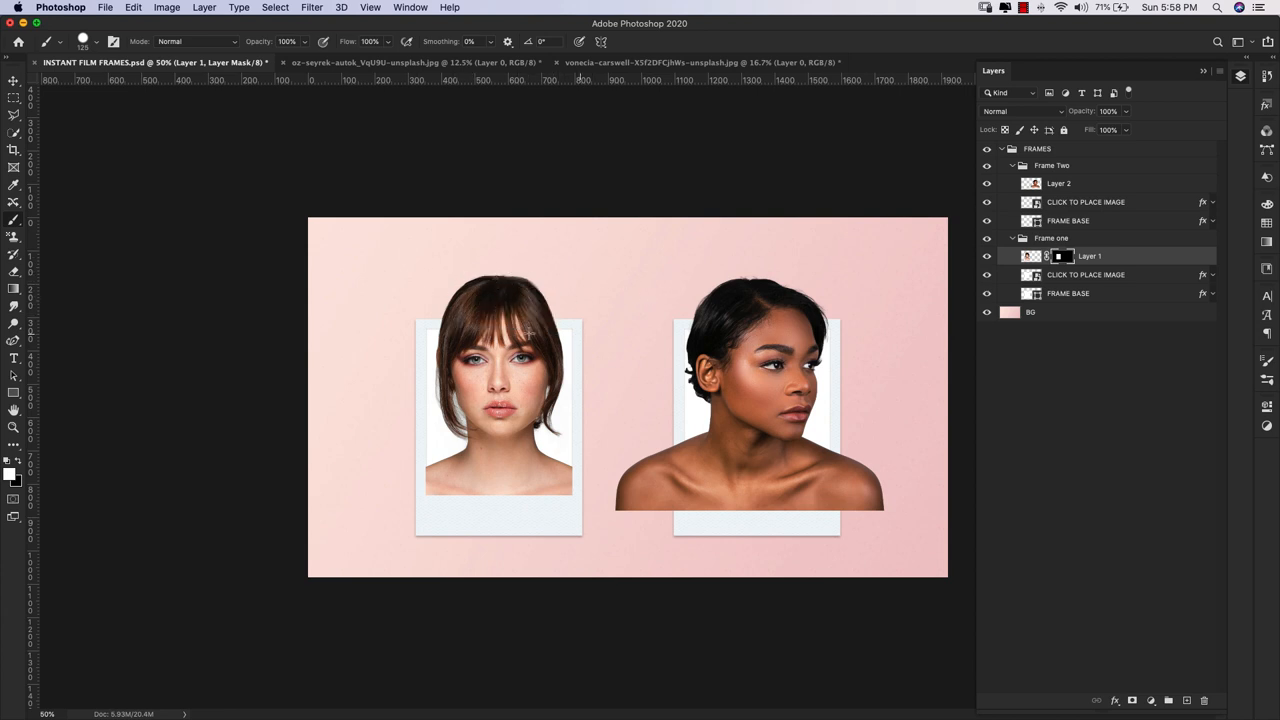
mouse_move(573, 355)
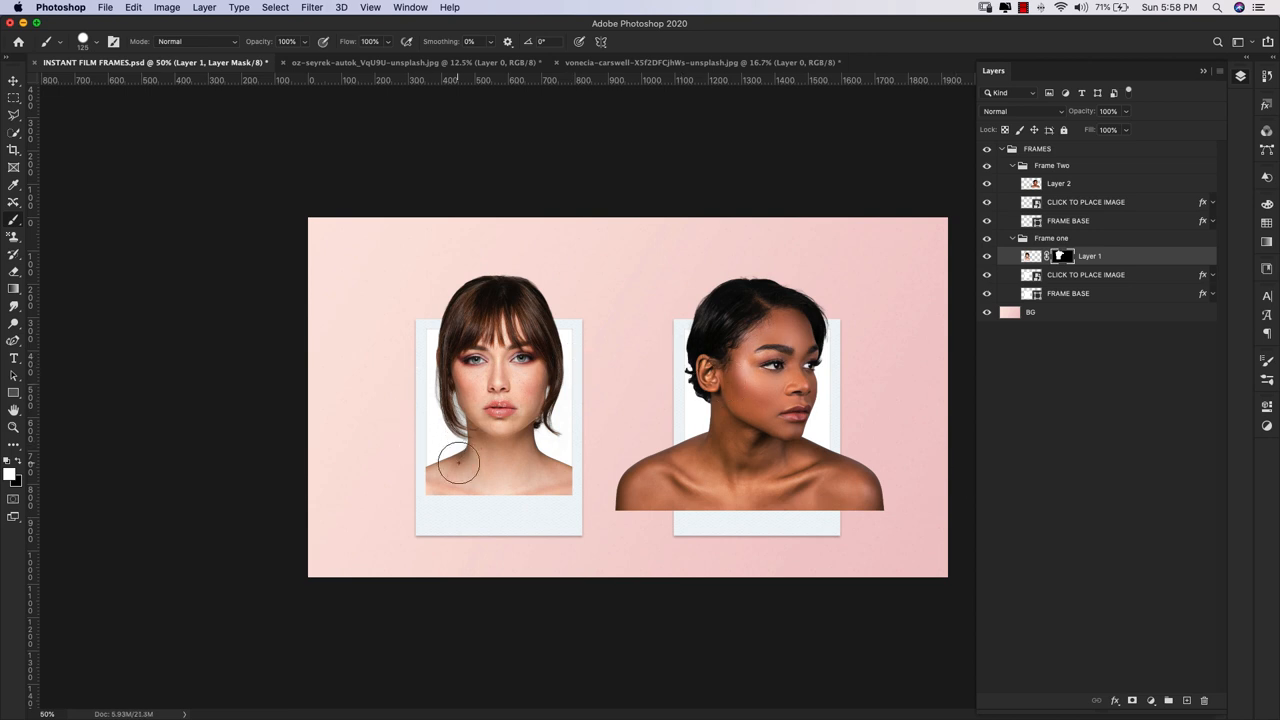
left_click(1085, 201)
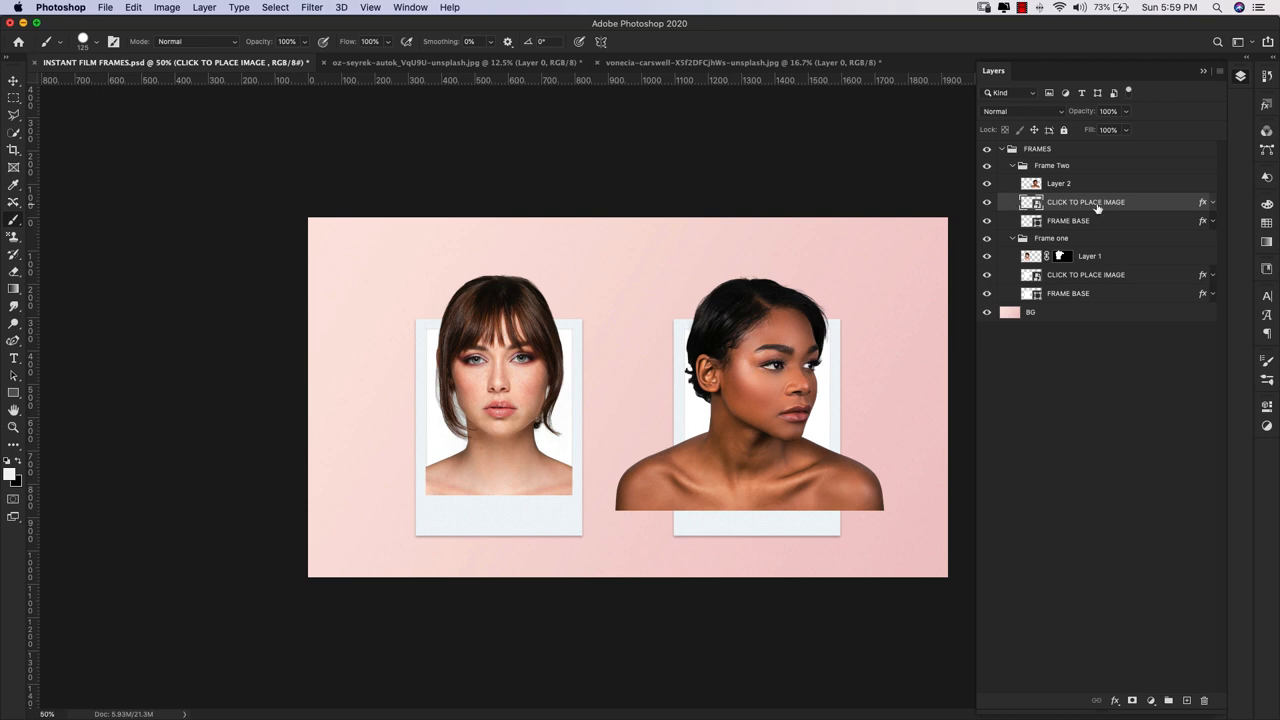
mouse_move(1120, 208)
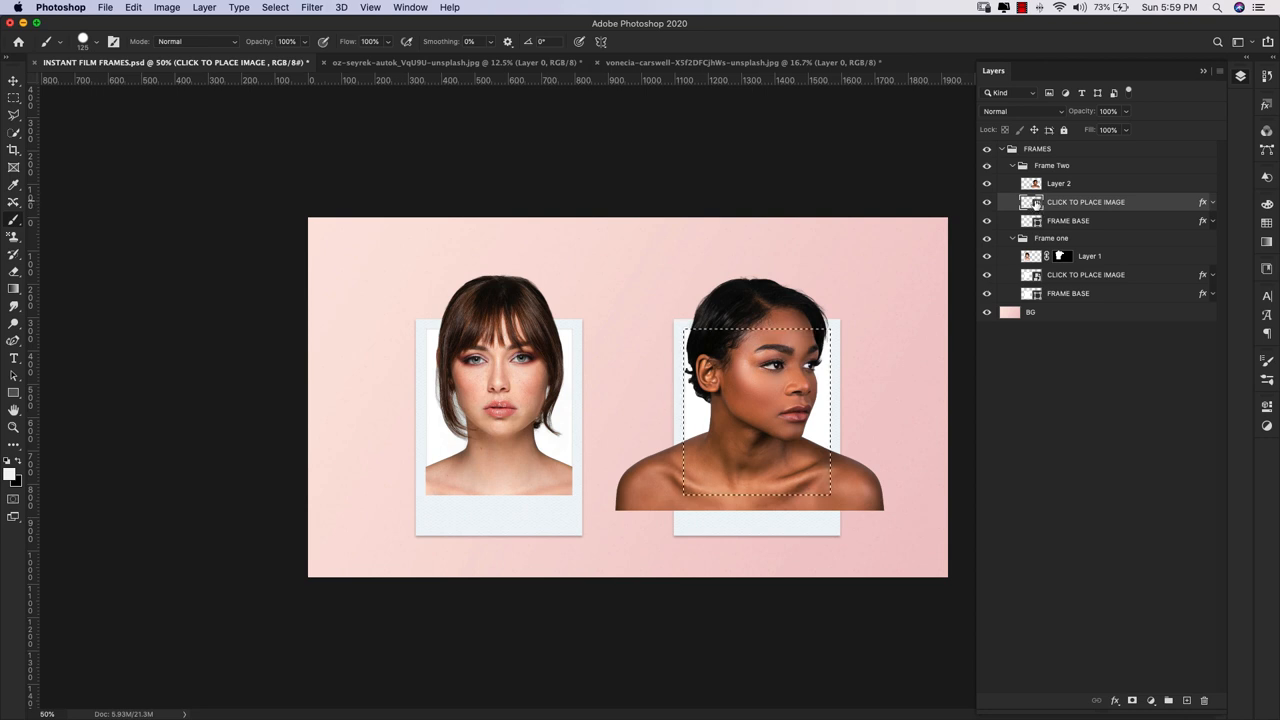
- Mask the short-haired portrait to Frame Two's photo window, with her head rising above the top
left_click(1059, 183)
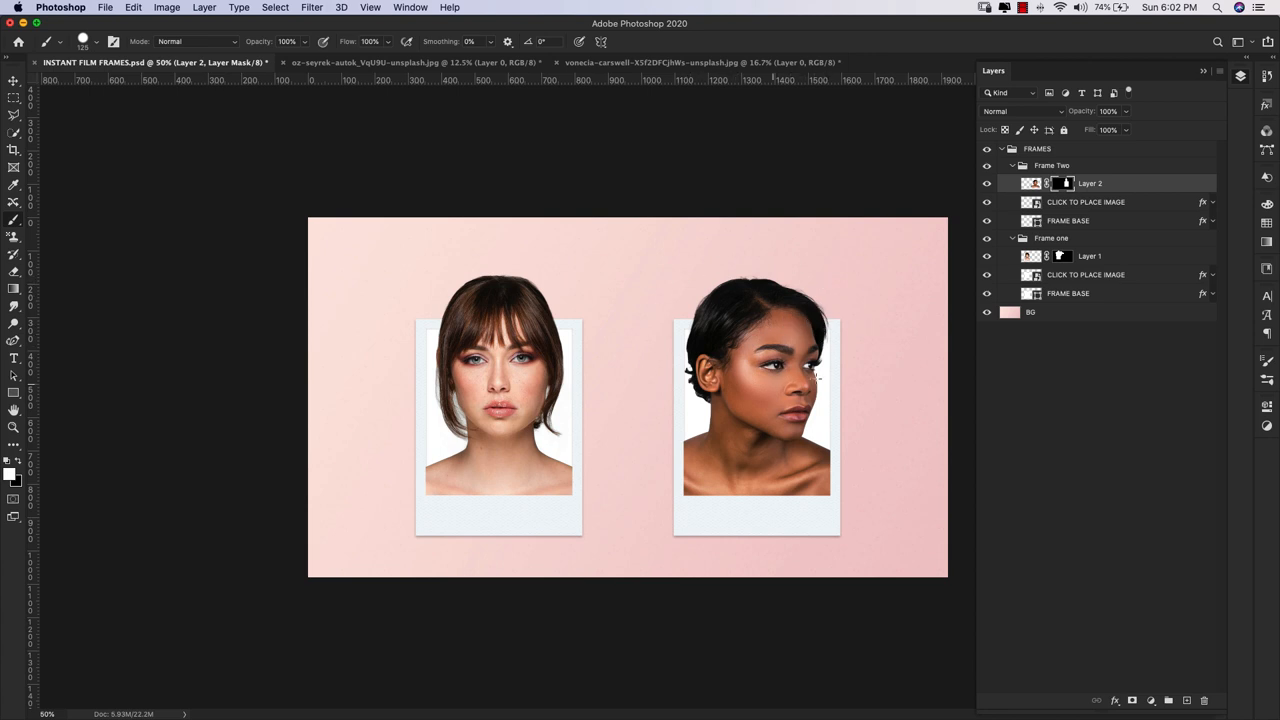
left_click(14, 485)
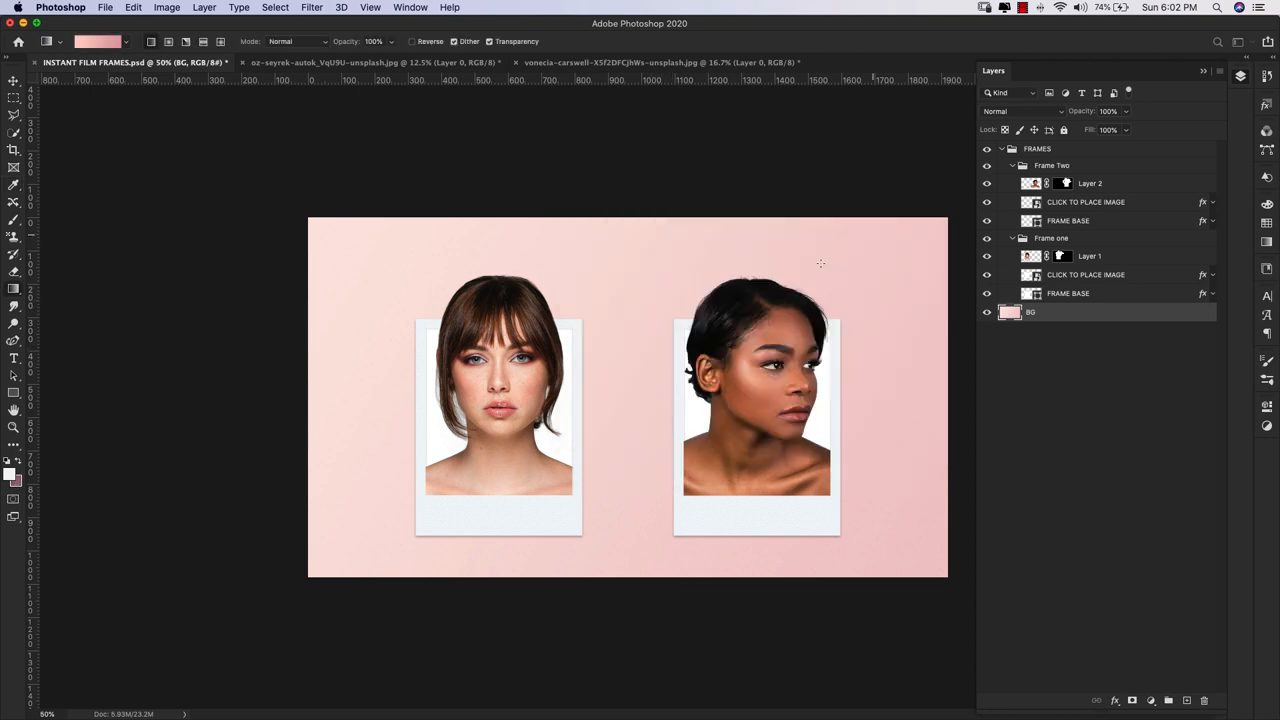
- Recolour the BG layer to a dusty-rose gradient fill
left_click(1086, 274)
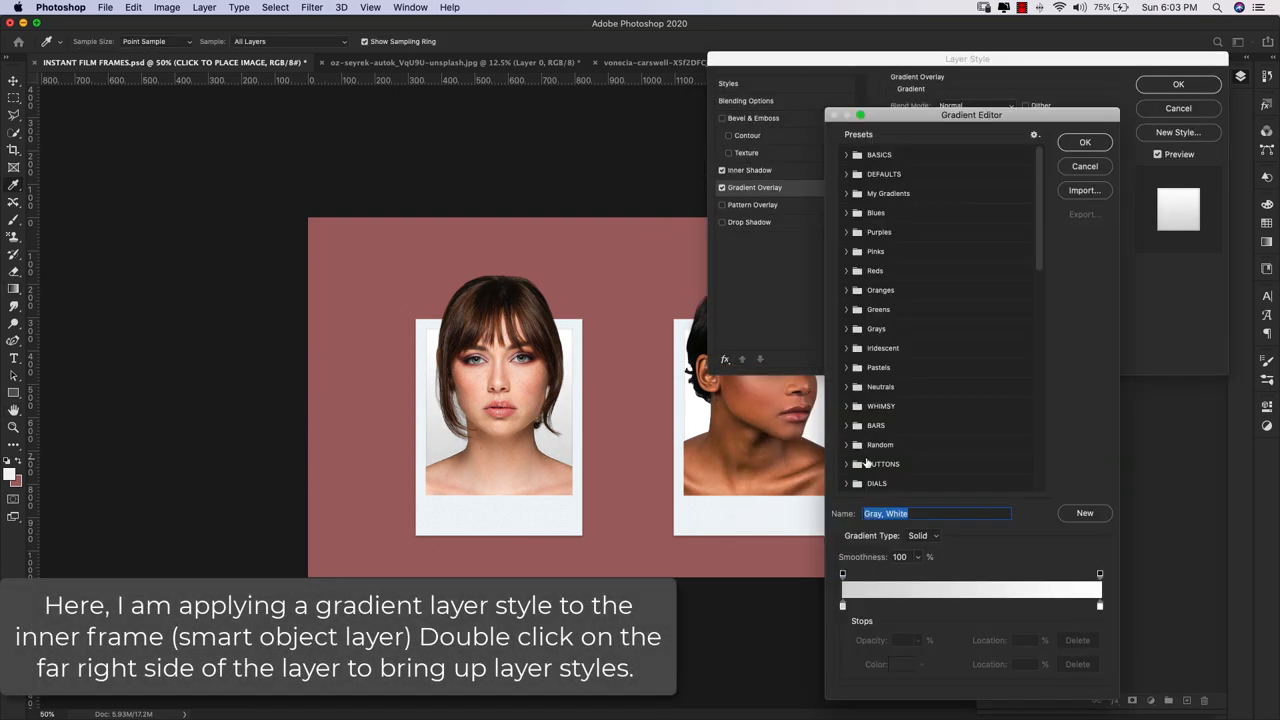
- Apply a Bloodmoon_CC red gradient overlay to Frame One's photo panel
left_click(899, 467)
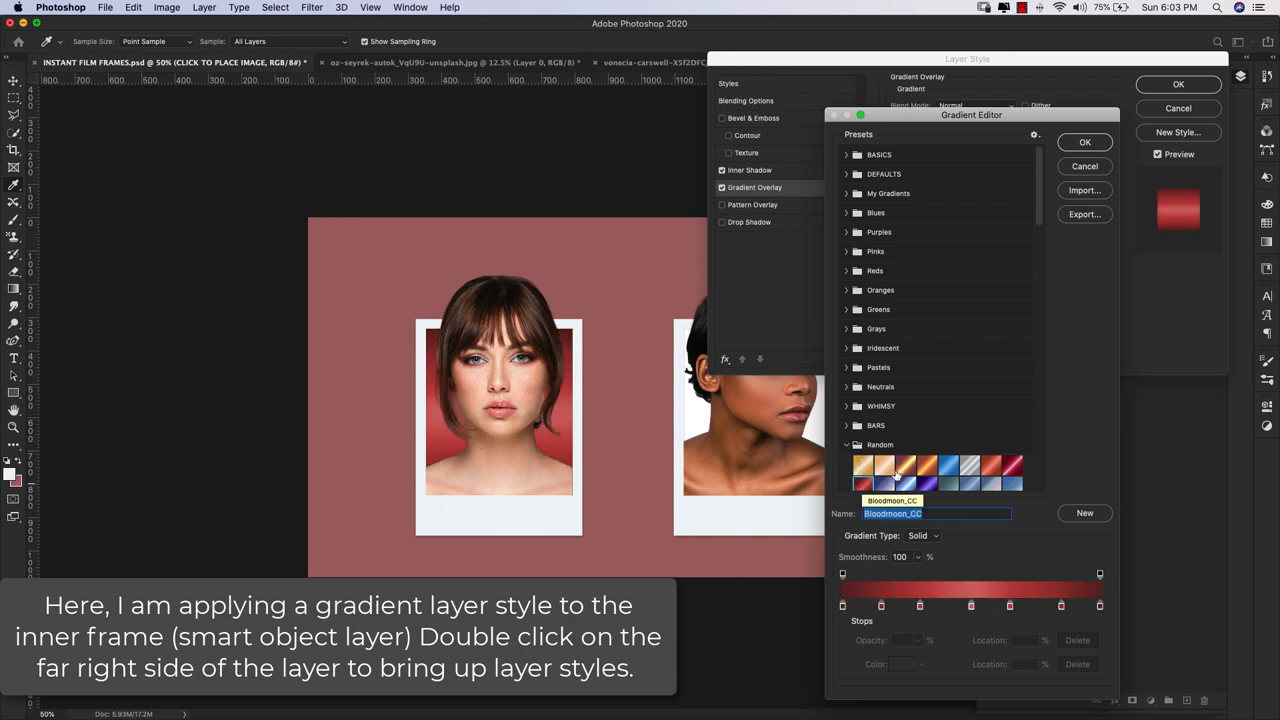
left_click(1084, 141)
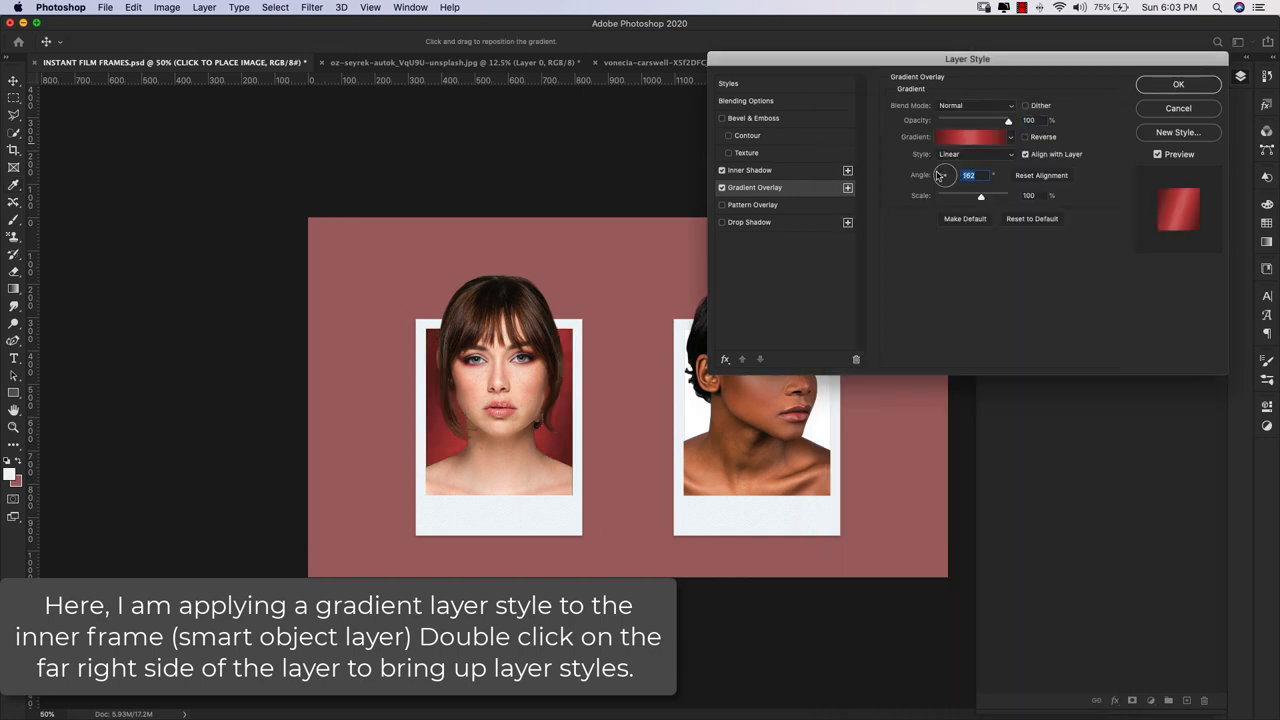
left_click(1178, 84)
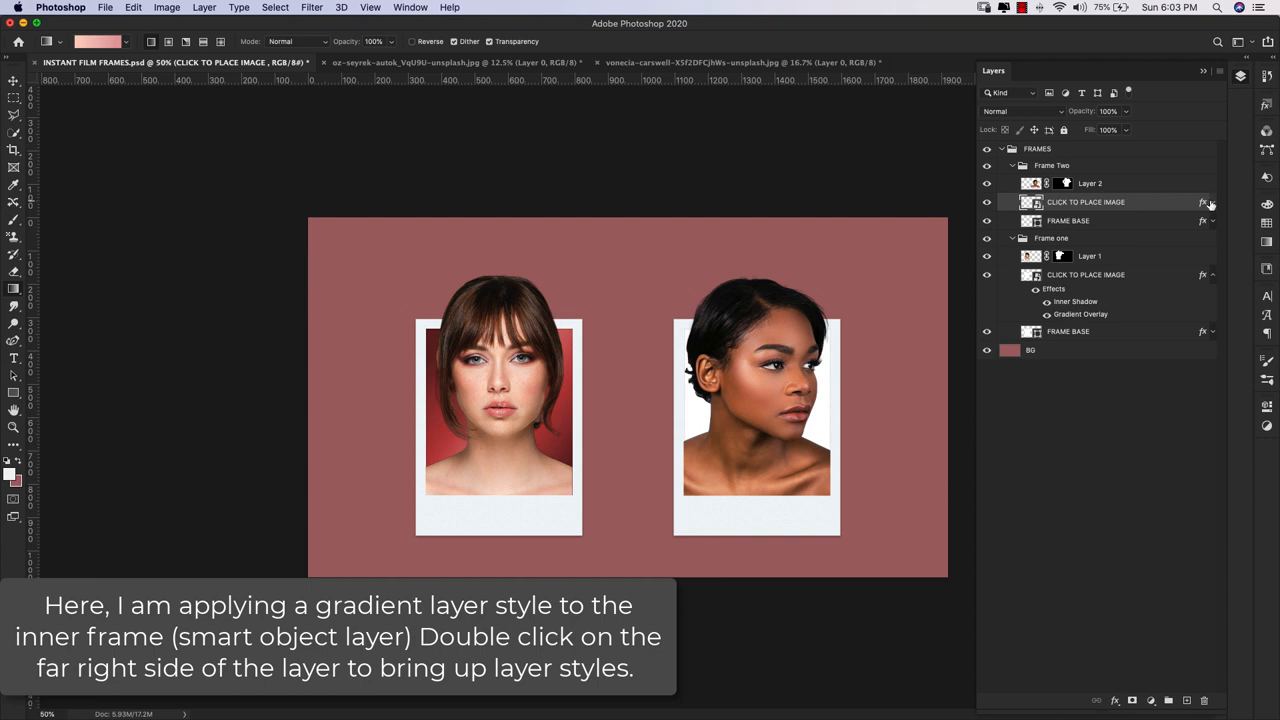
- Give Frame Two's photo panel a gradient overlay using the first Washed preset
double_click(1205, 202)
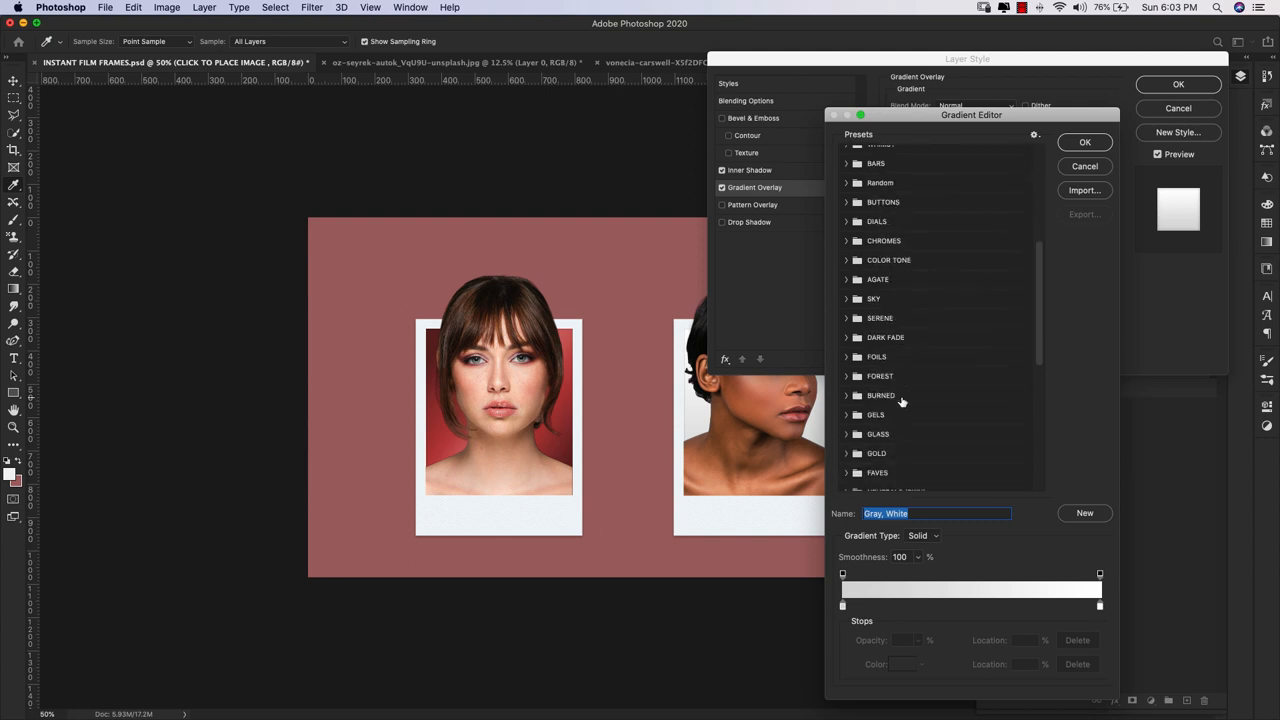
left_click(880, 345)
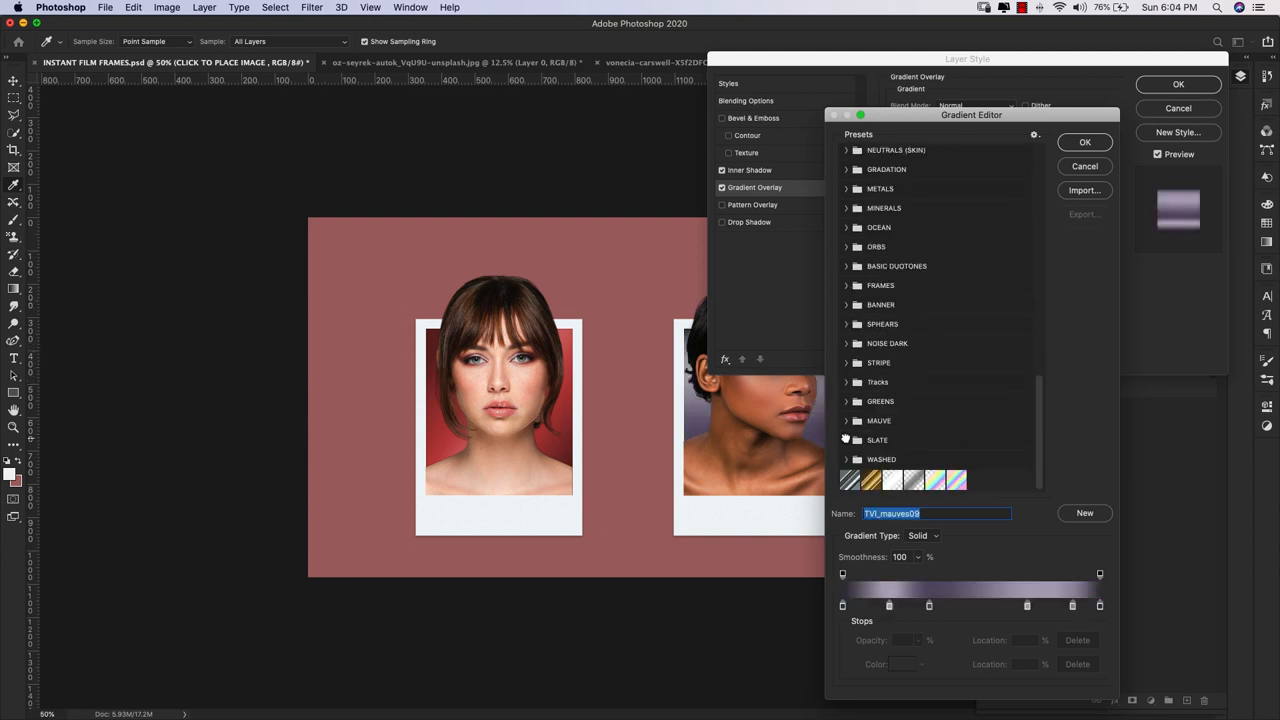
left_click(862, 207)
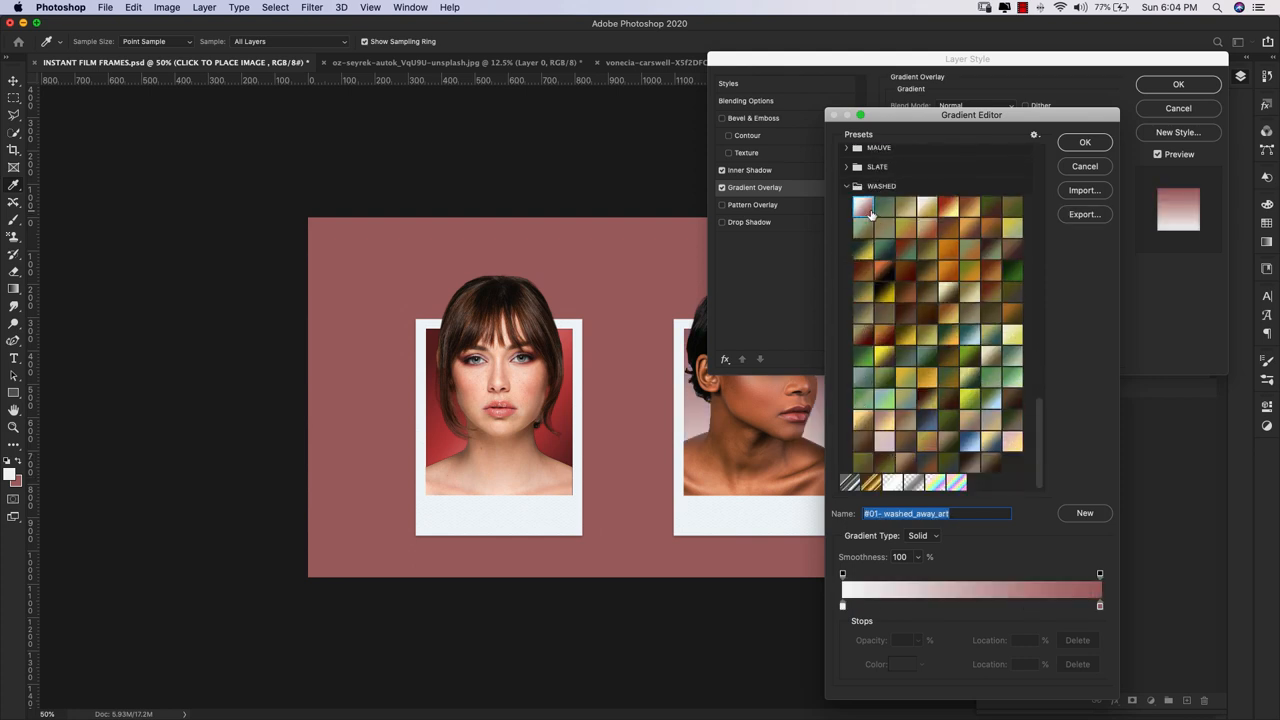
mouse_move(990, 187)
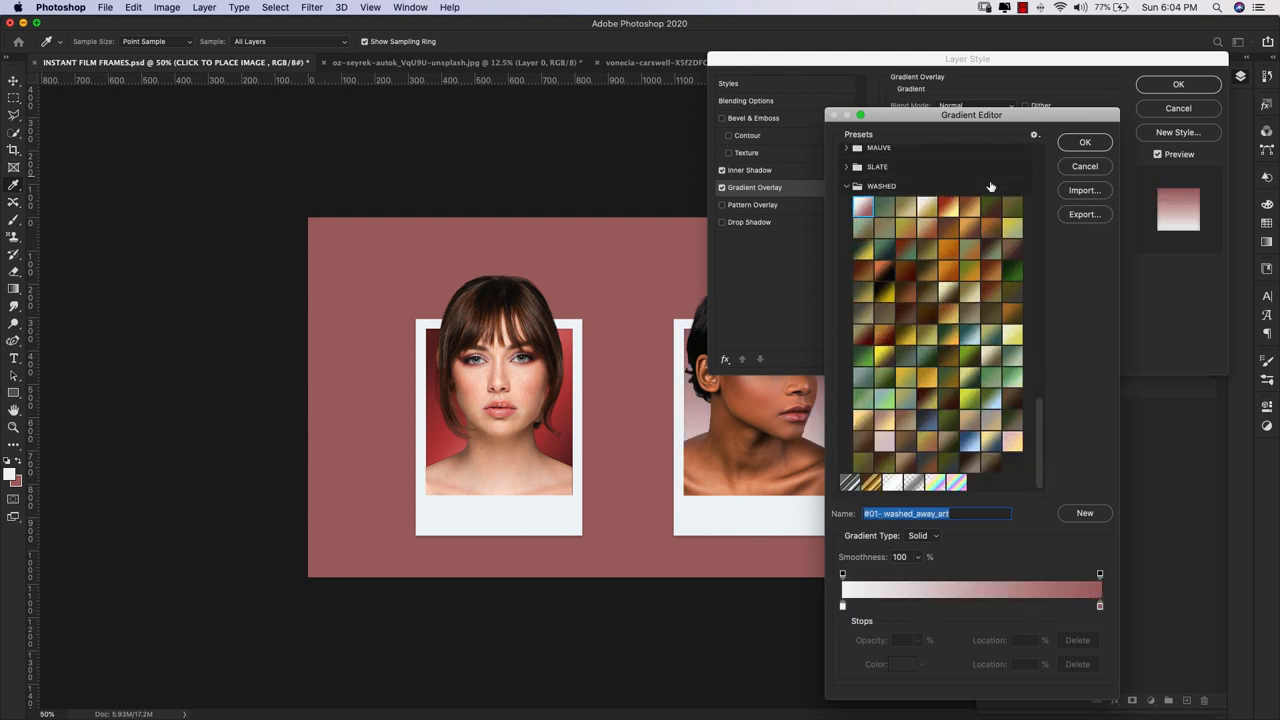
left_click(1085, 141)
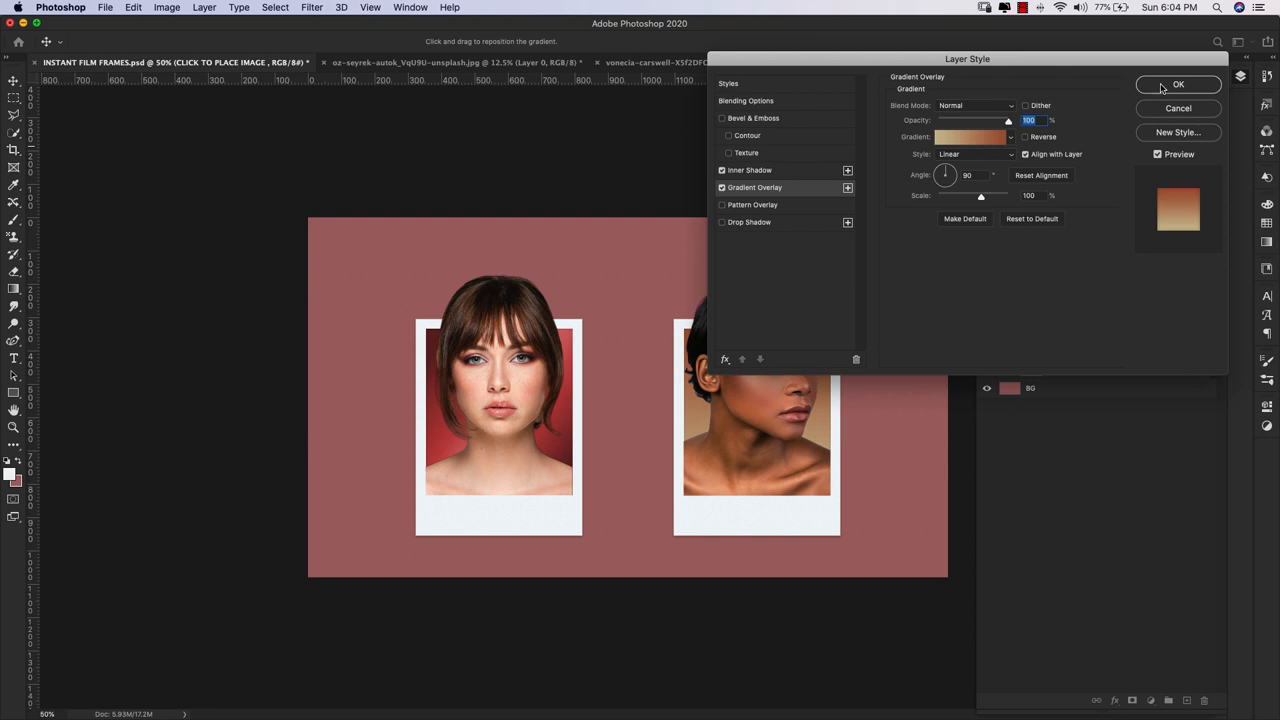
left_click(1178, 84)
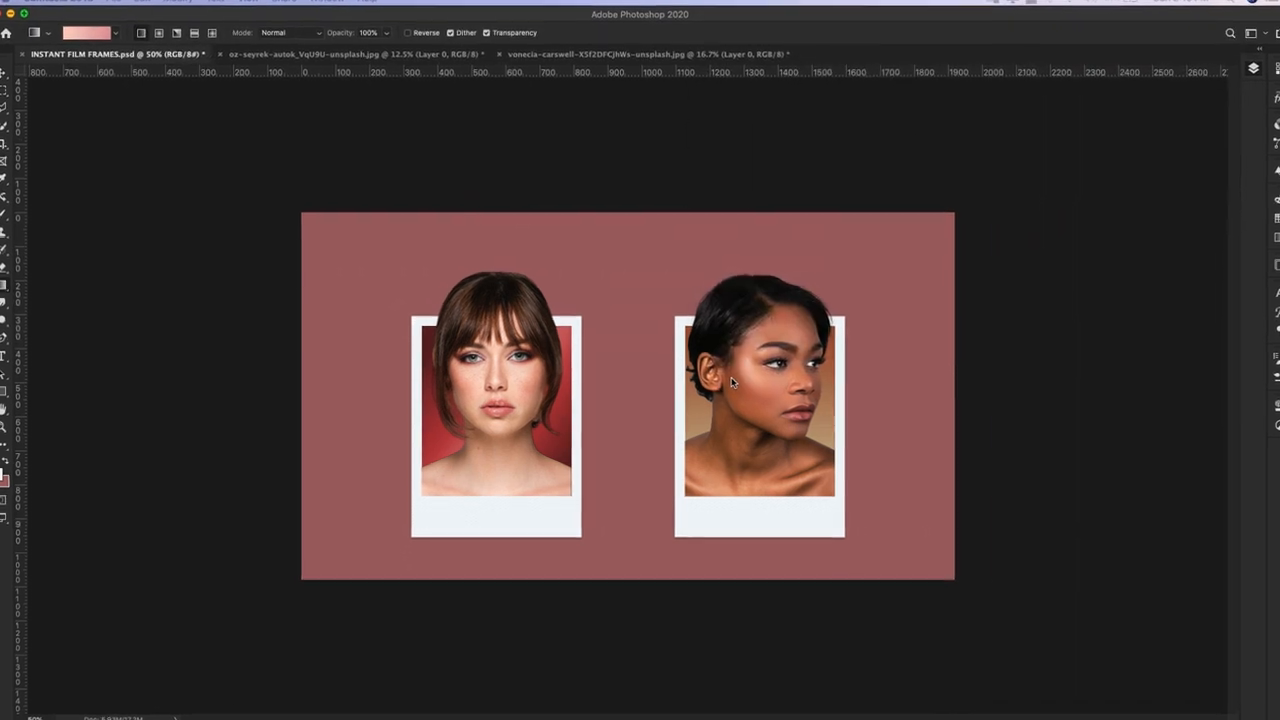